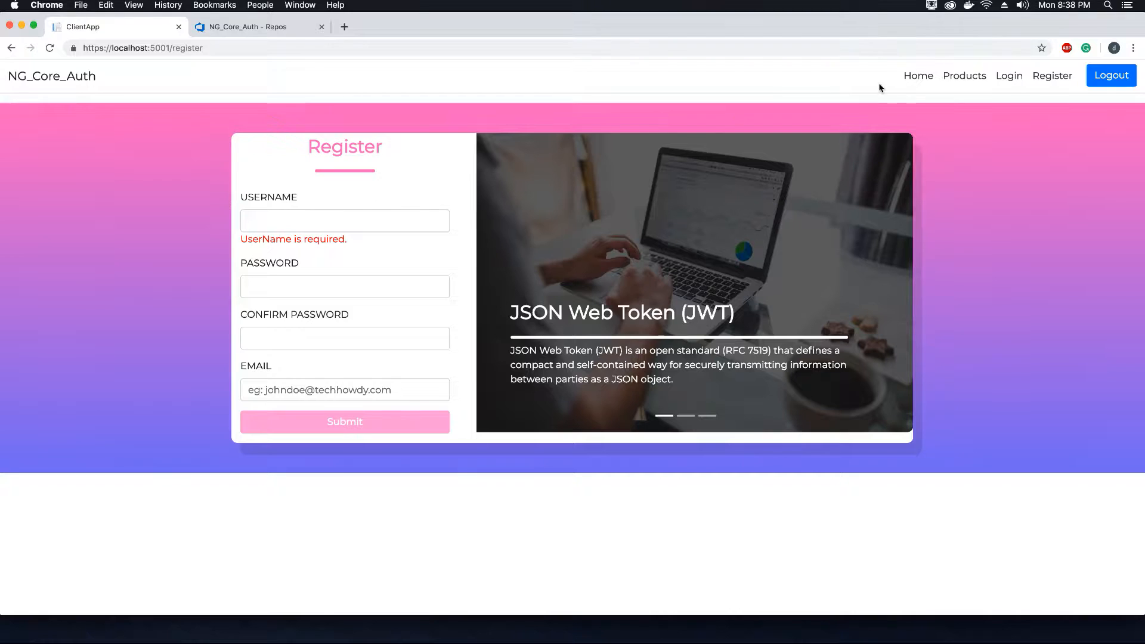
mouse_move(1009, 75)
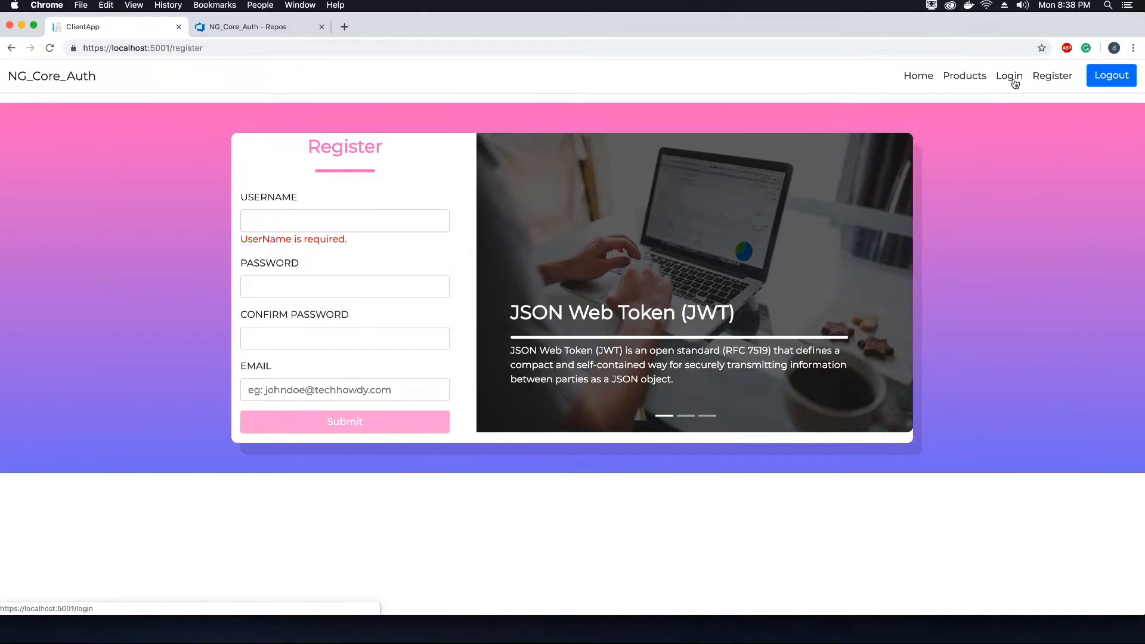
Launch Kitematic from the Docker menu and start the mssql_server_techhowdy container
click(1009, 75)
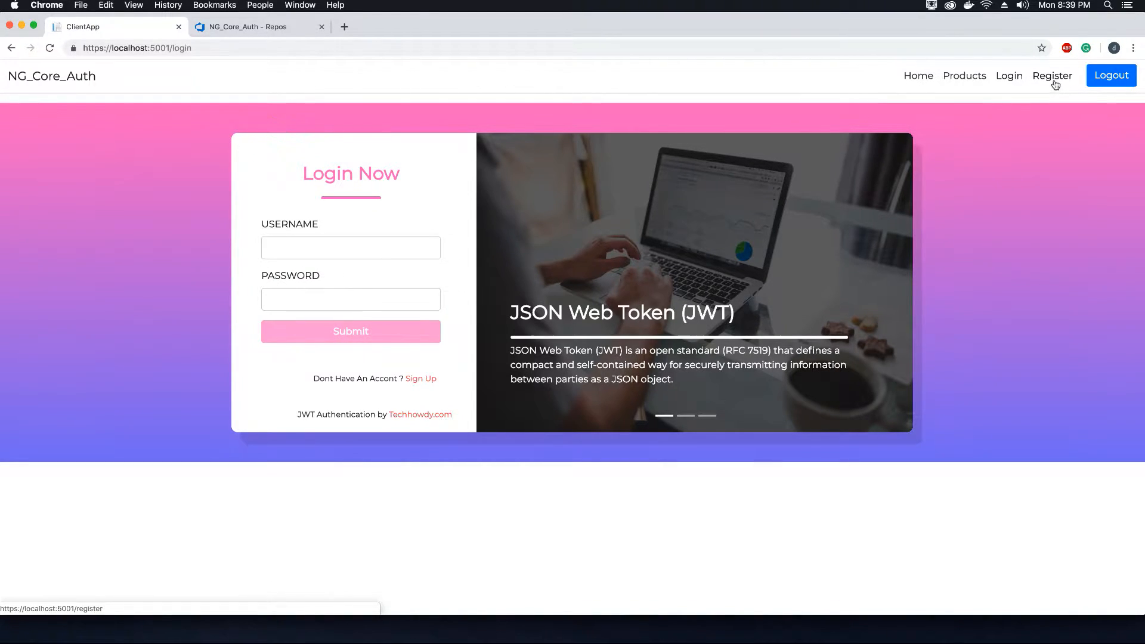
click(1052, 76)
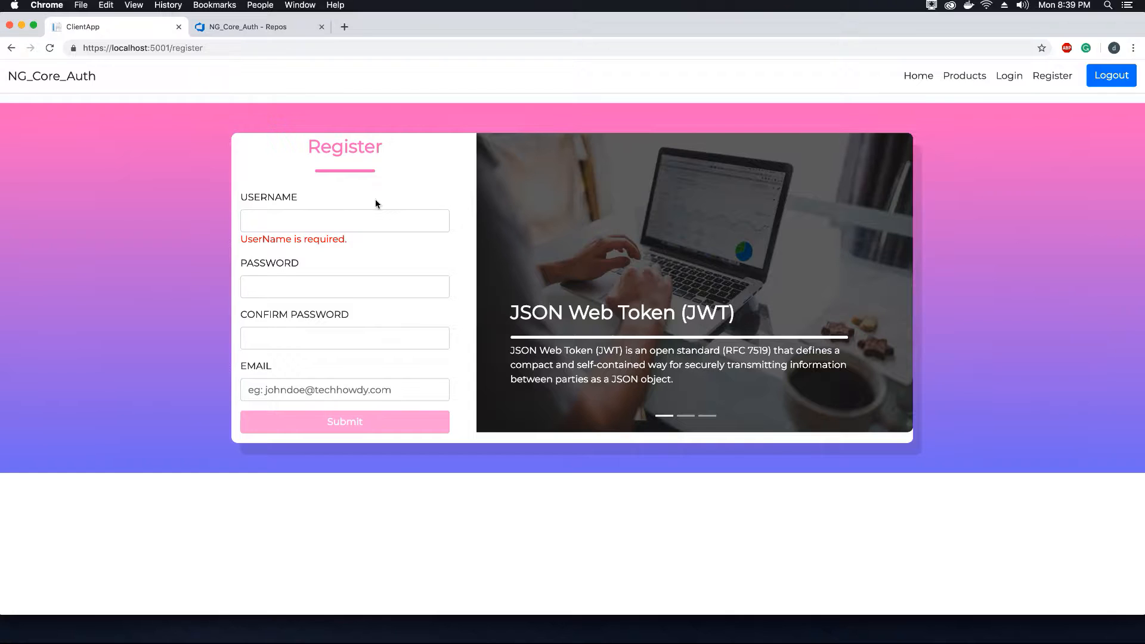
mouse_move(655, 535)
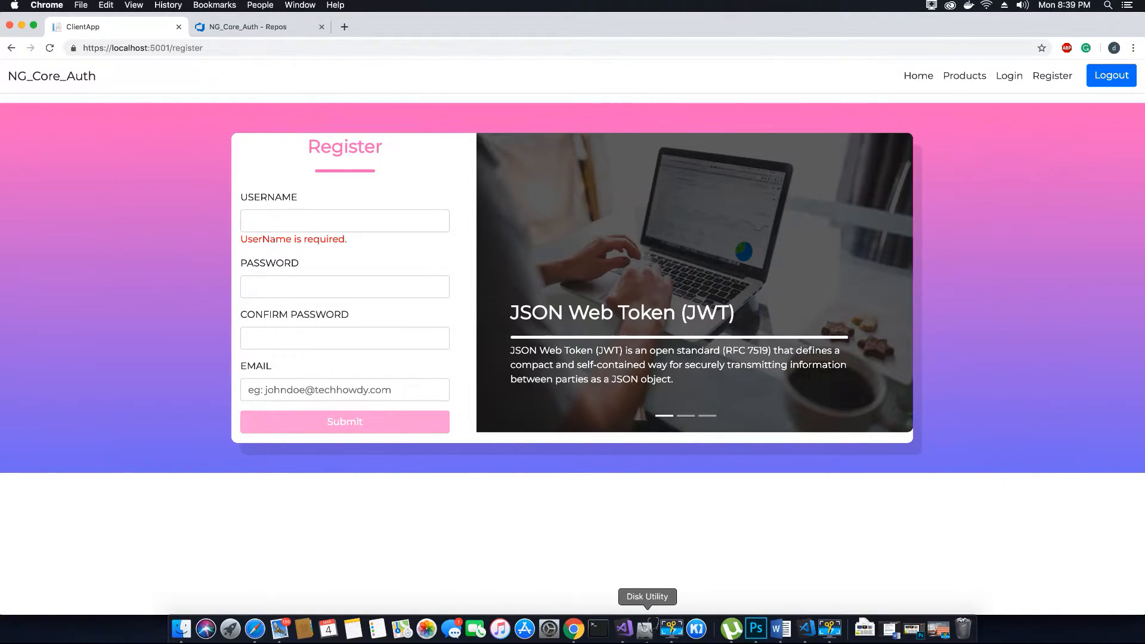
click(968, 5)
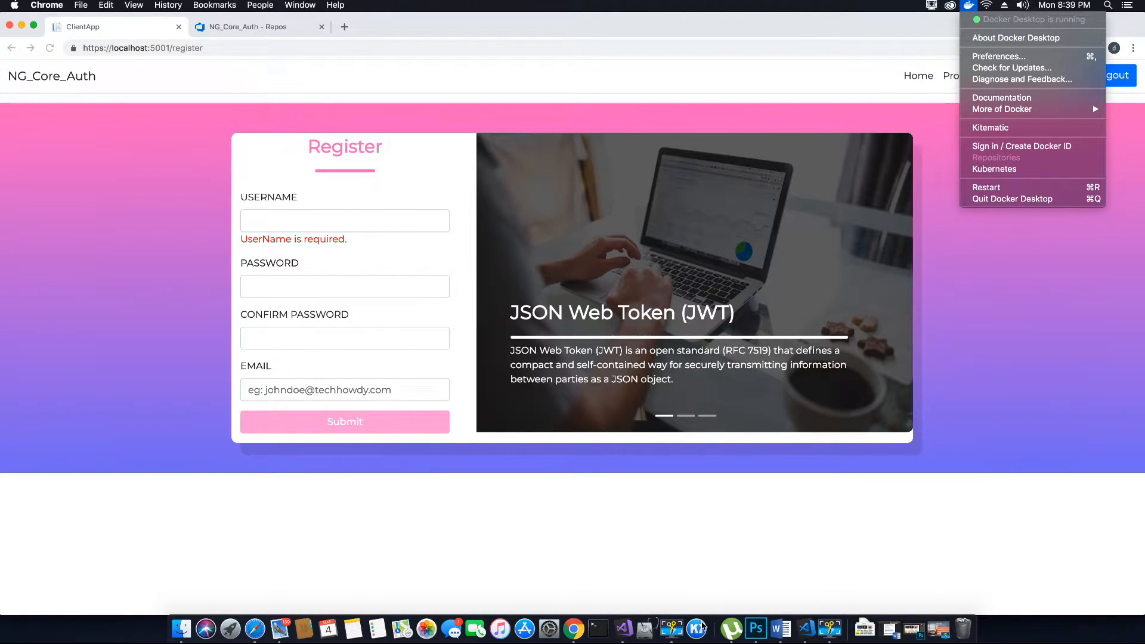
click(991, 128)
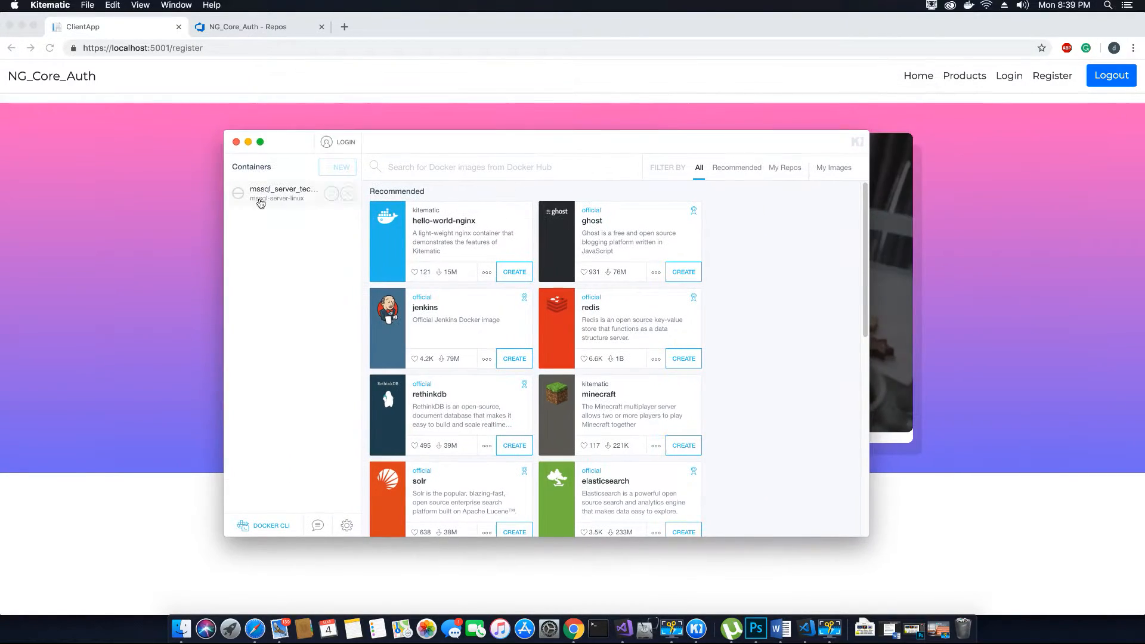
click(284, 194)
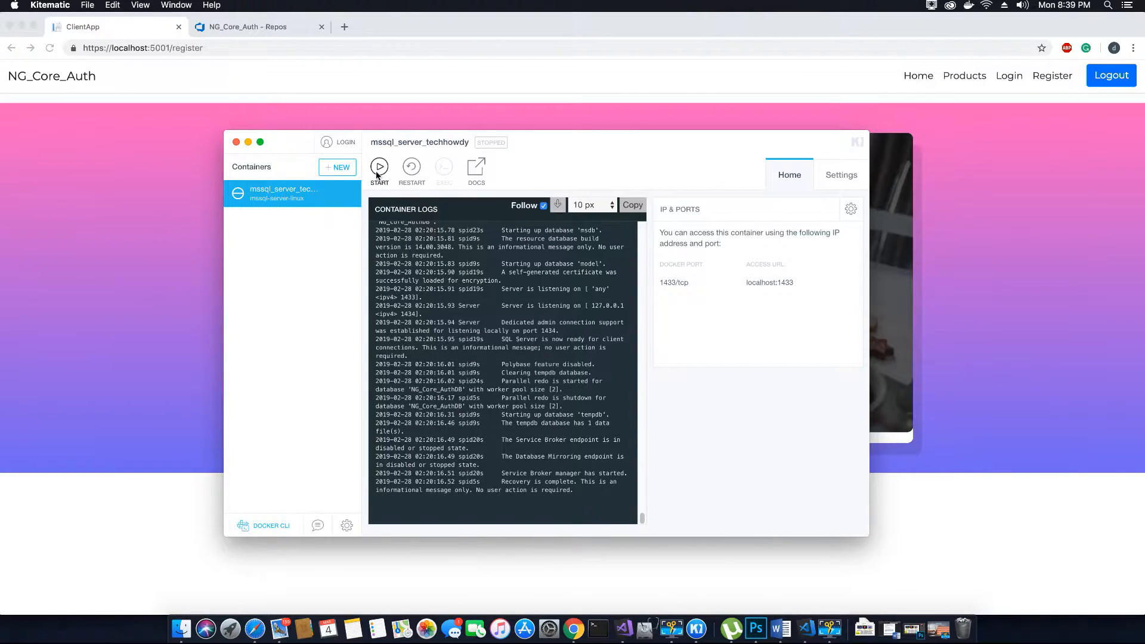
click(379, 168)
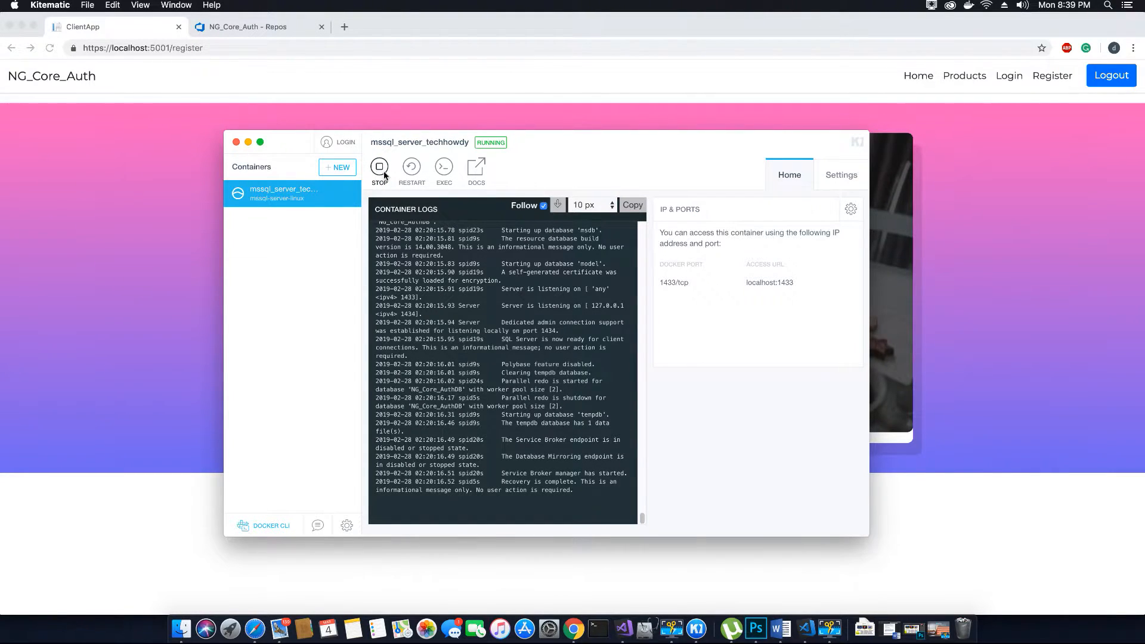
mouse_move(622, 174)
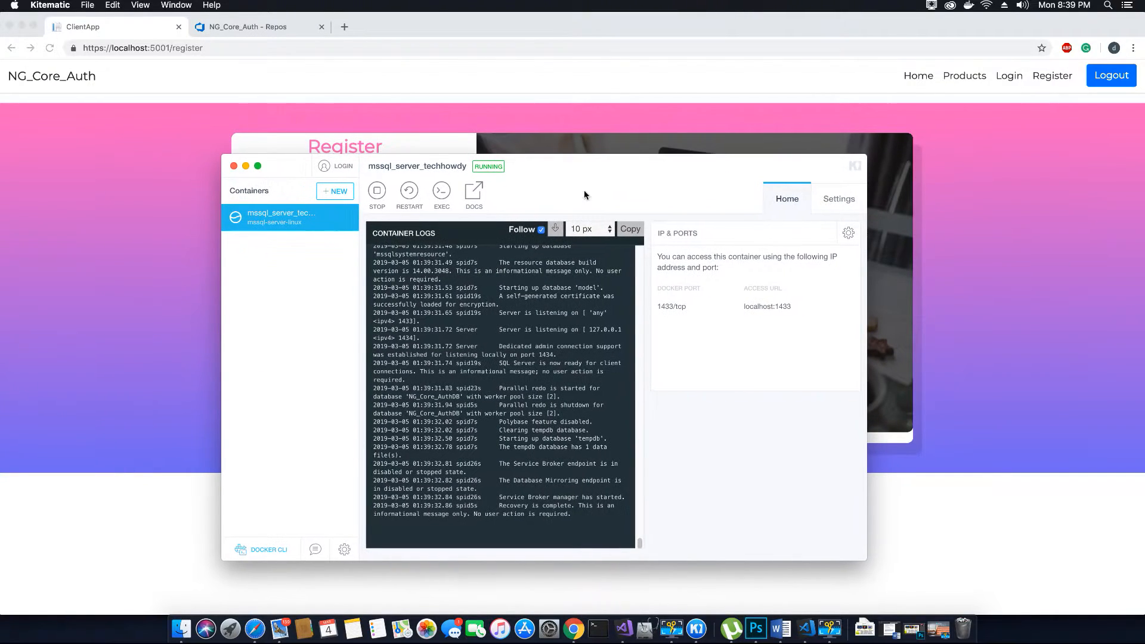
mouse_move(347, 241)
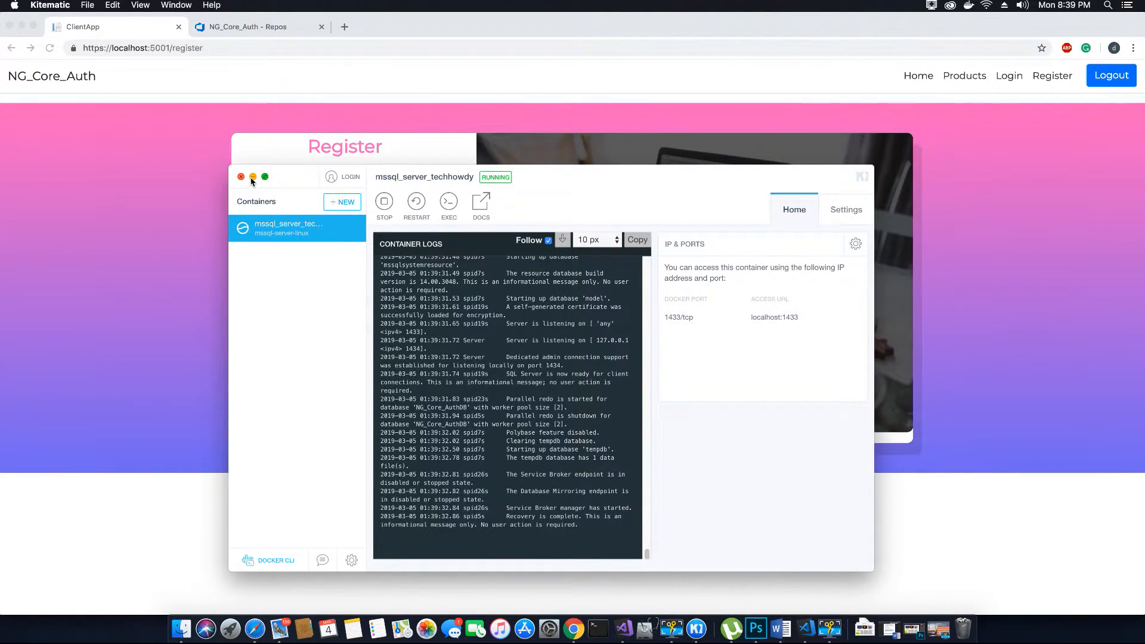
mouse_move(409, 214)
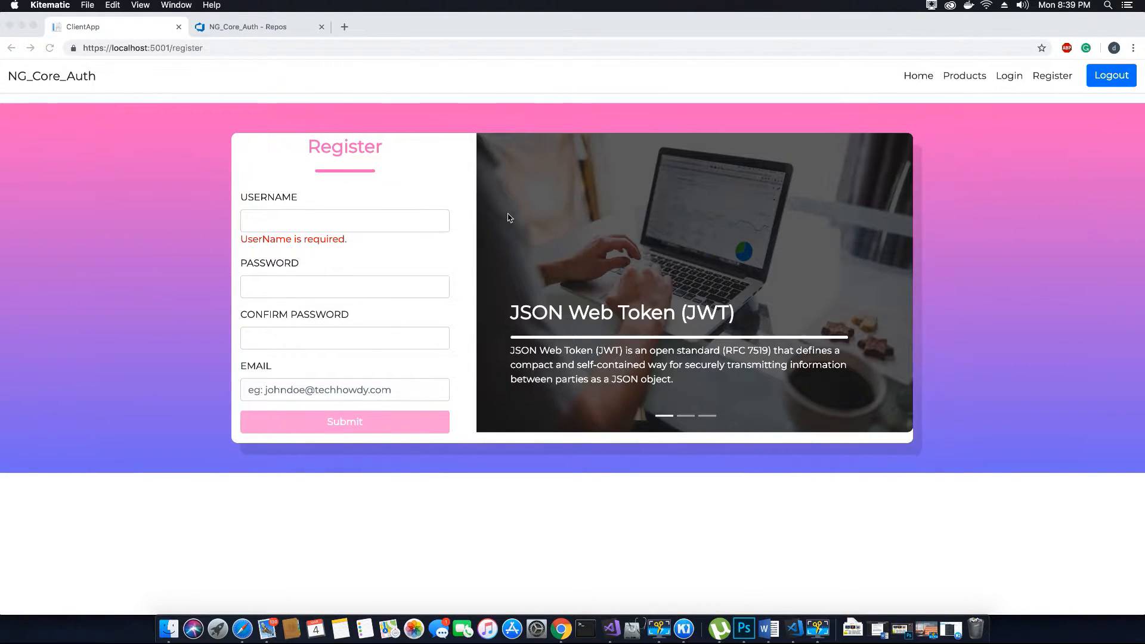
mouse_move(910, 393)
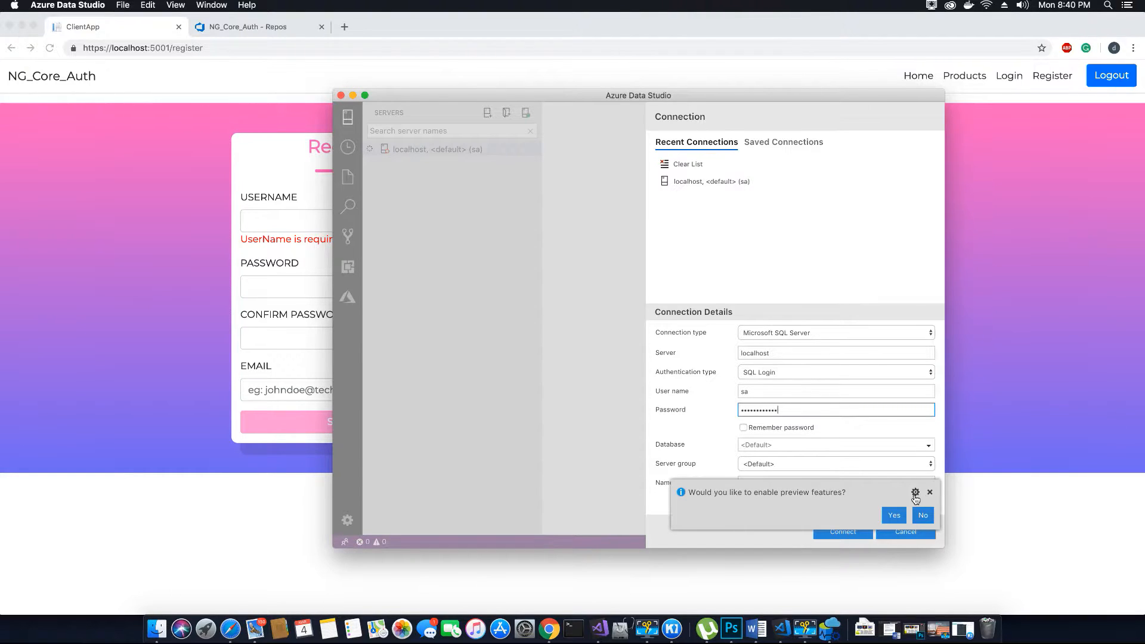
Connect to localhost and expand NG_Core_AuthDB down to its Tables folder
click(923, 516)
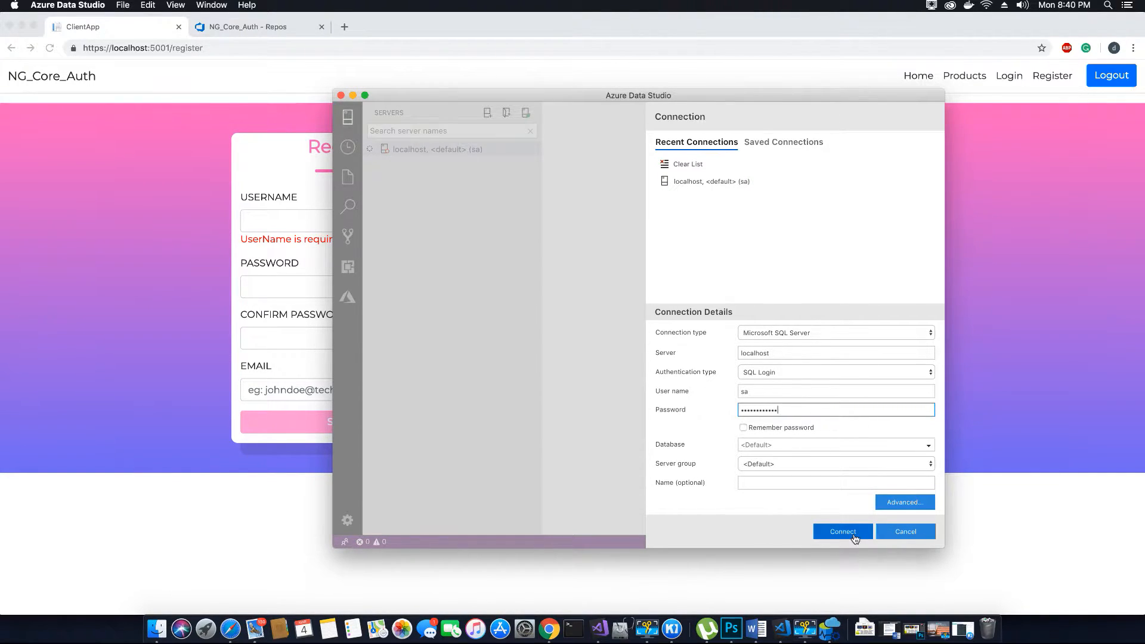
click(841, 531)
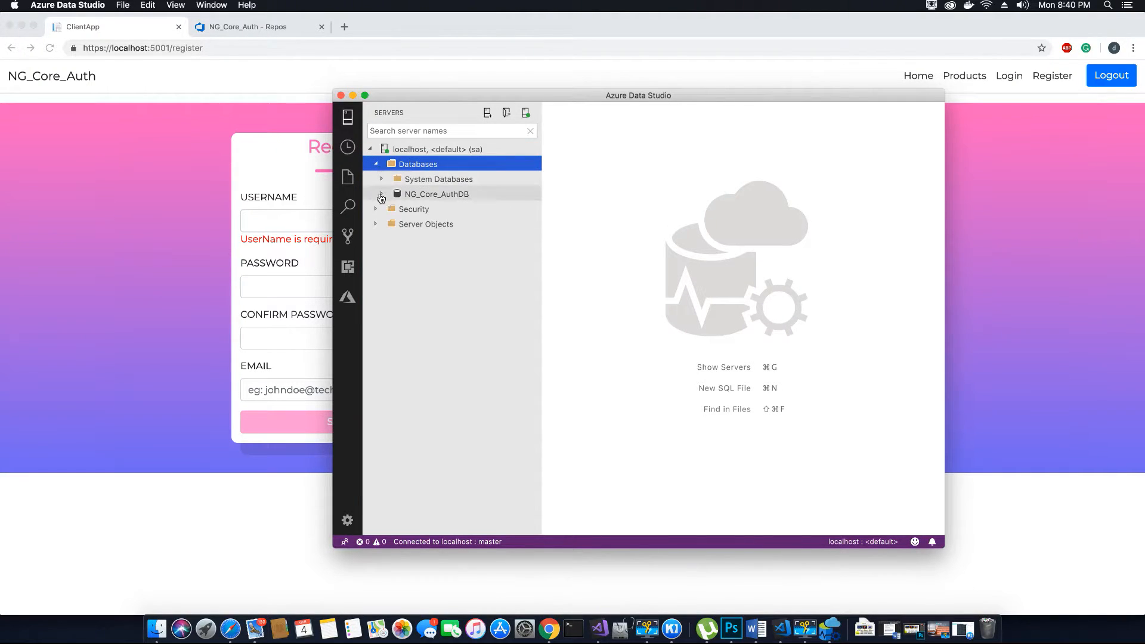
click(380, 194)
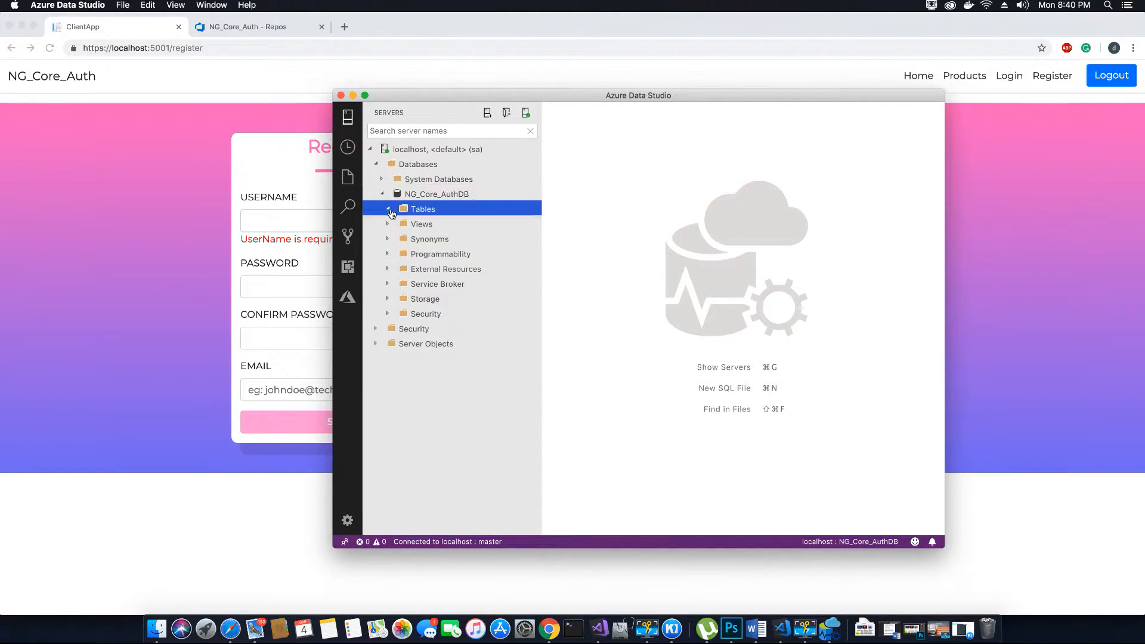
click(387, 207)
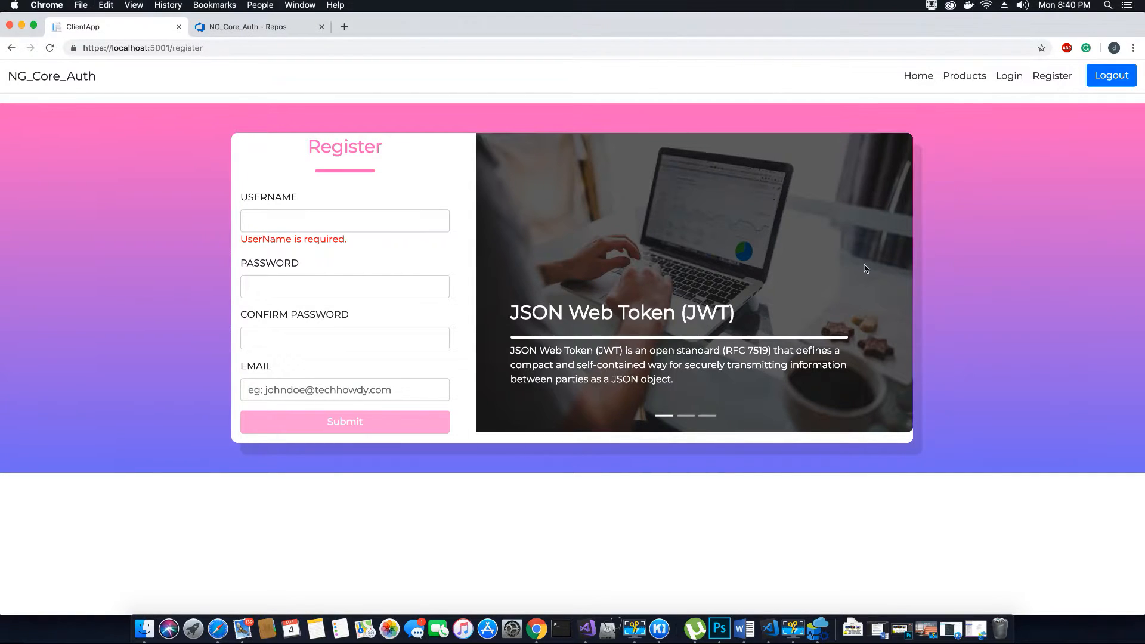
Inspect the registration page and show the Network panel in DevTools
right_click(866, 268)
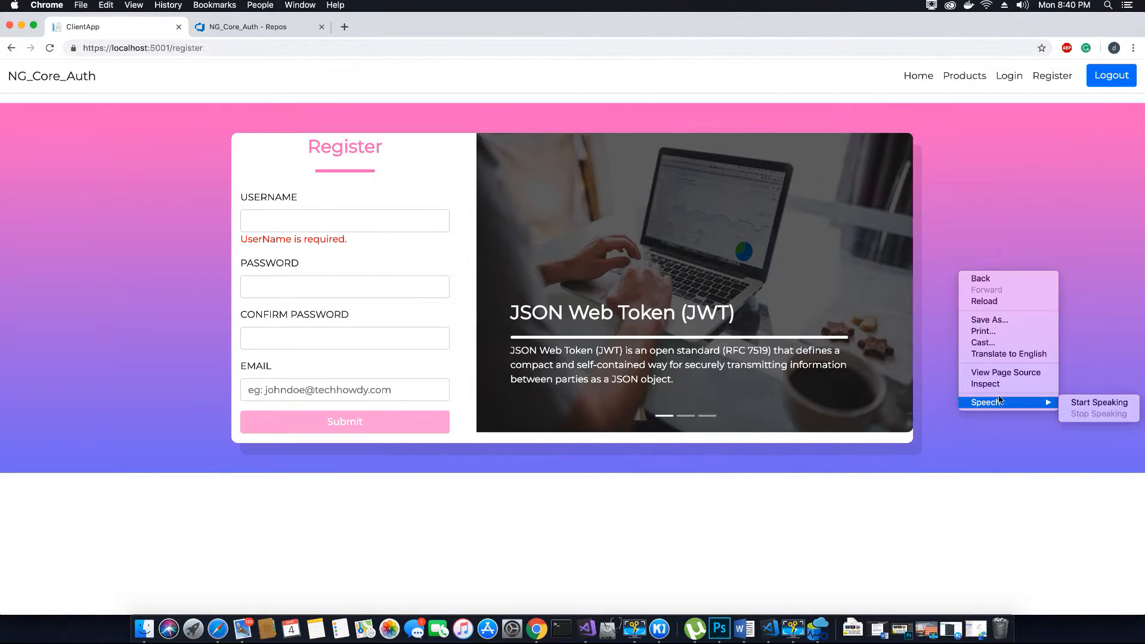
click(987, 382)
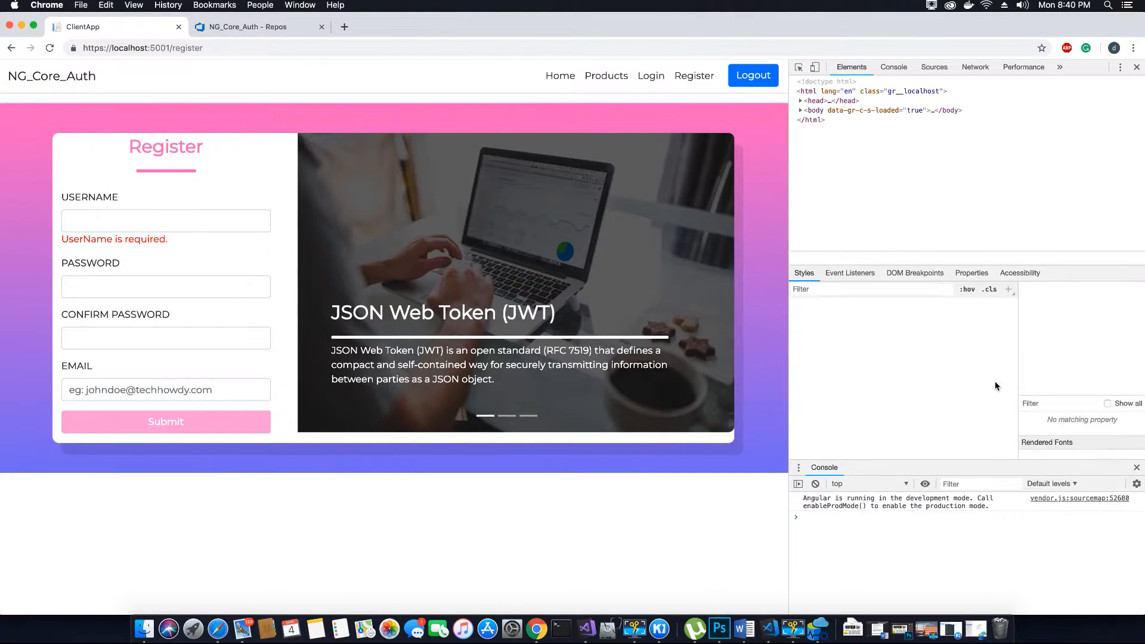
click(974, 67)
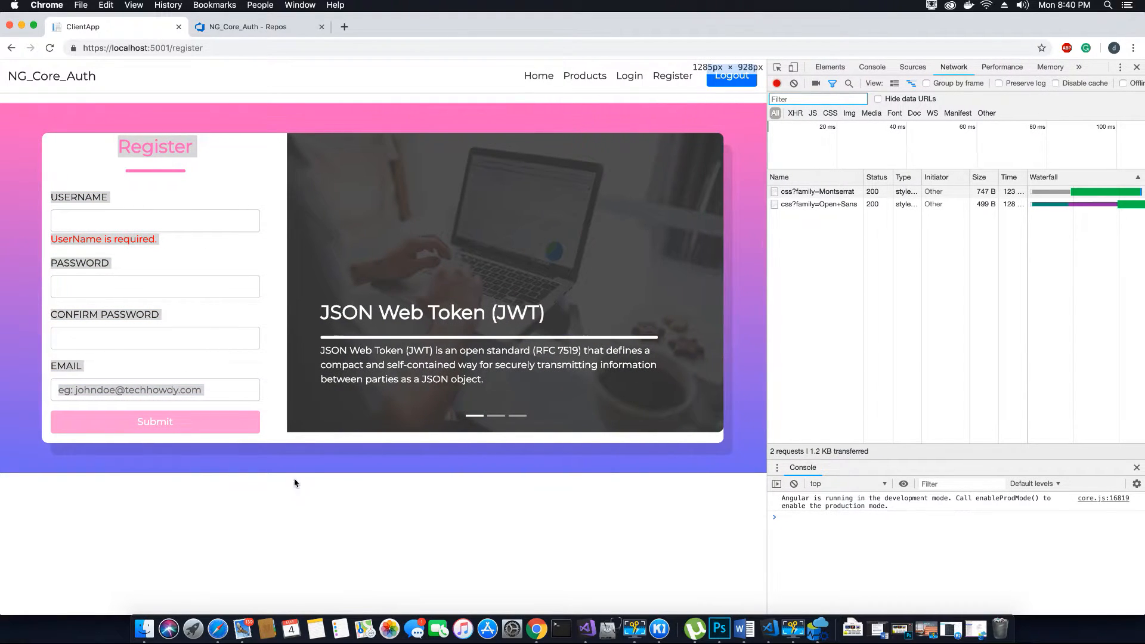
click(153, 219)
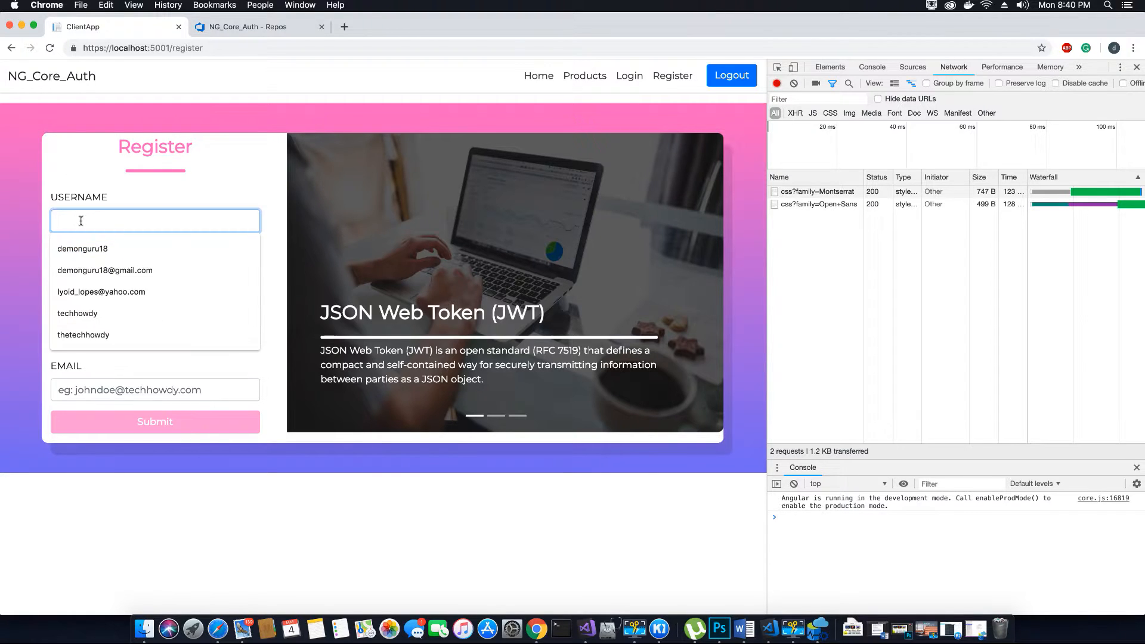
Enter username techhowdy and matching passwords in the Register form
text(techhowdy)
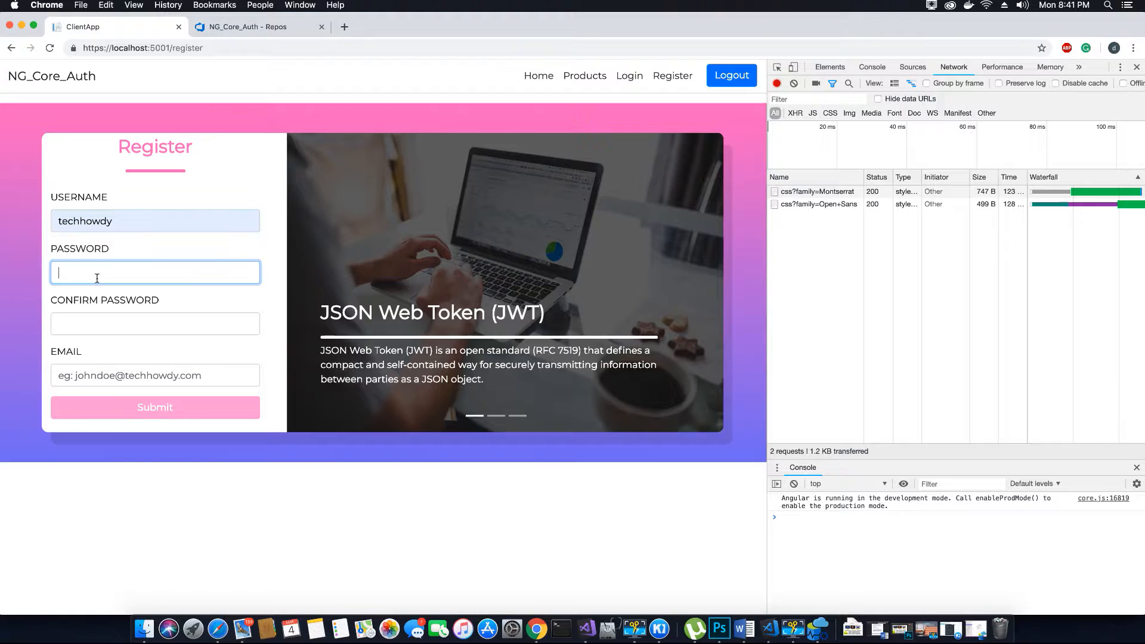
mouse_move(109, 234)
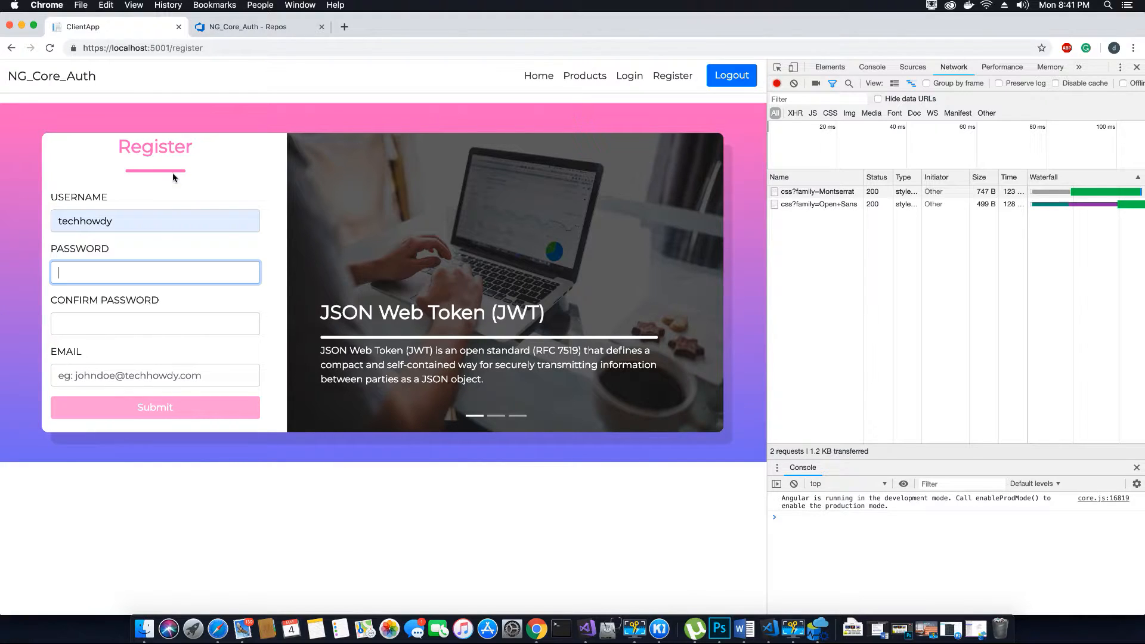
mouse_move(212, 438)
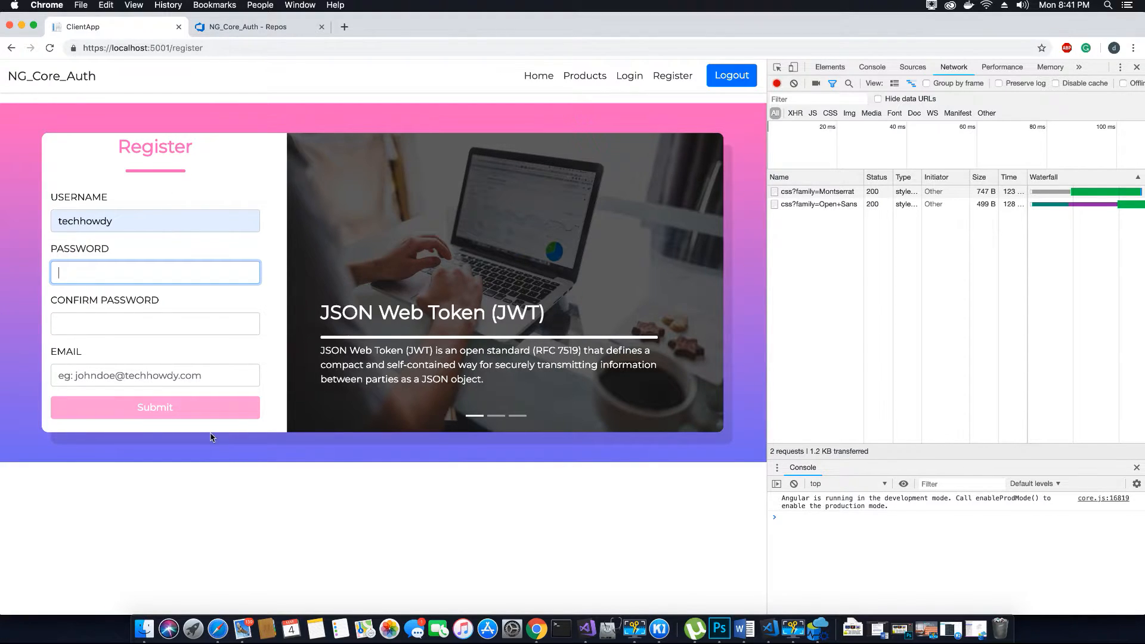
mouse_move(14, 272)
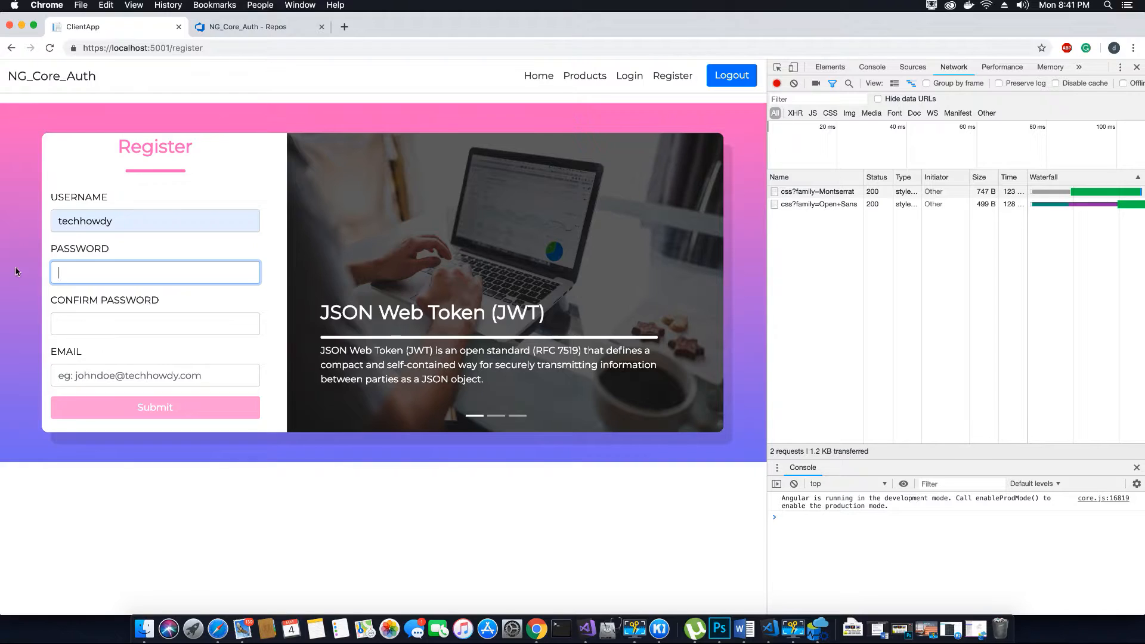
mouse_move(499, 126)
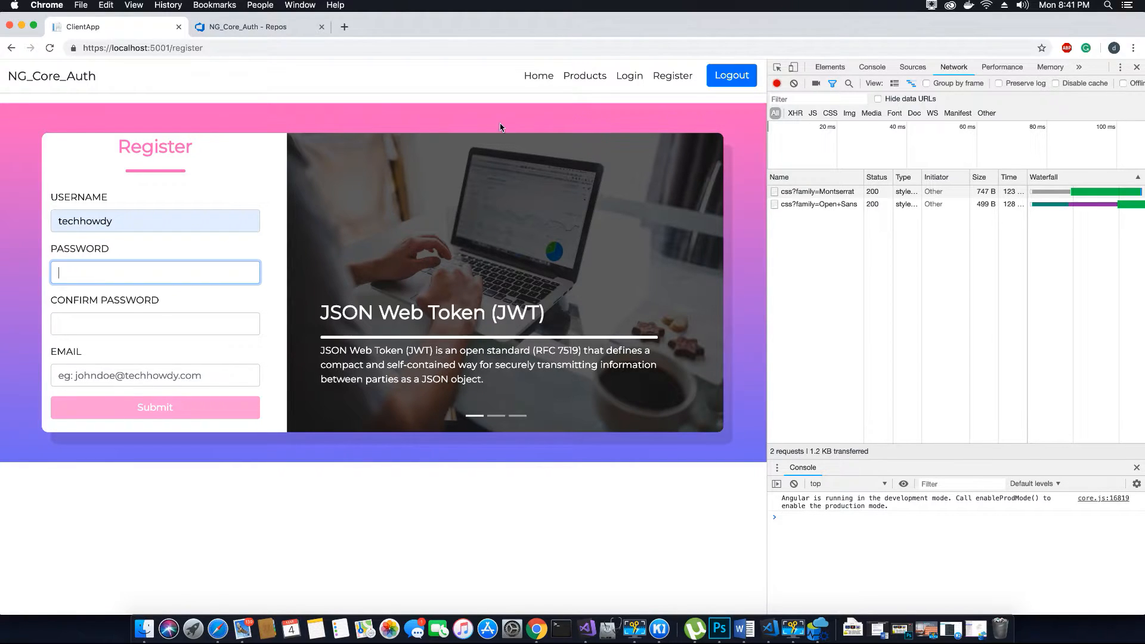
mouse_move(136, 325)
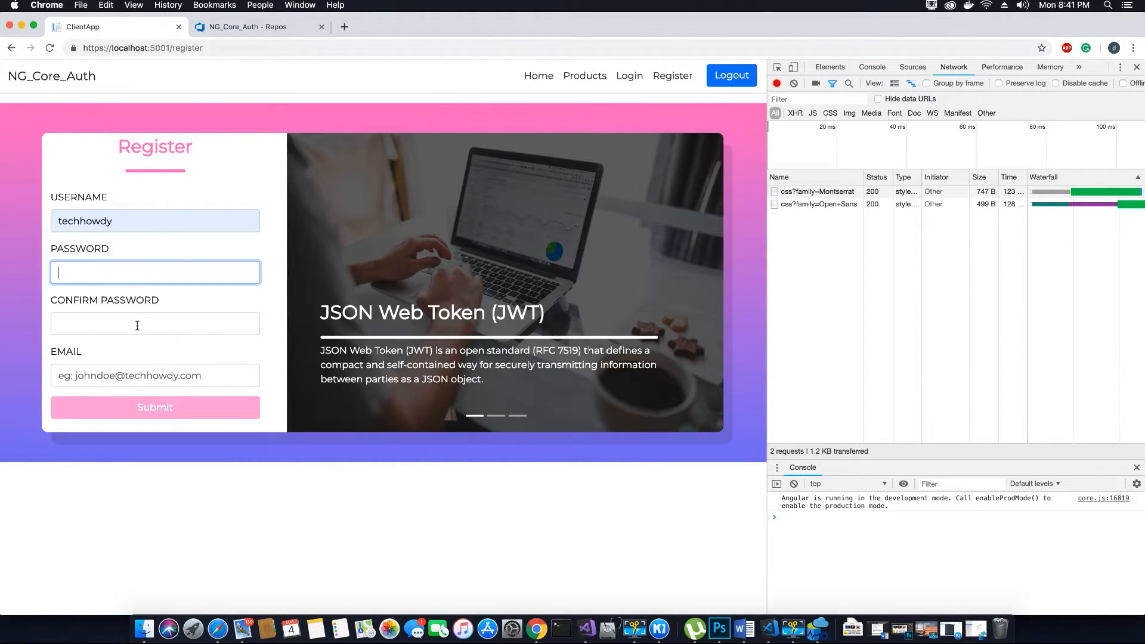
mouse_move(669, 298)
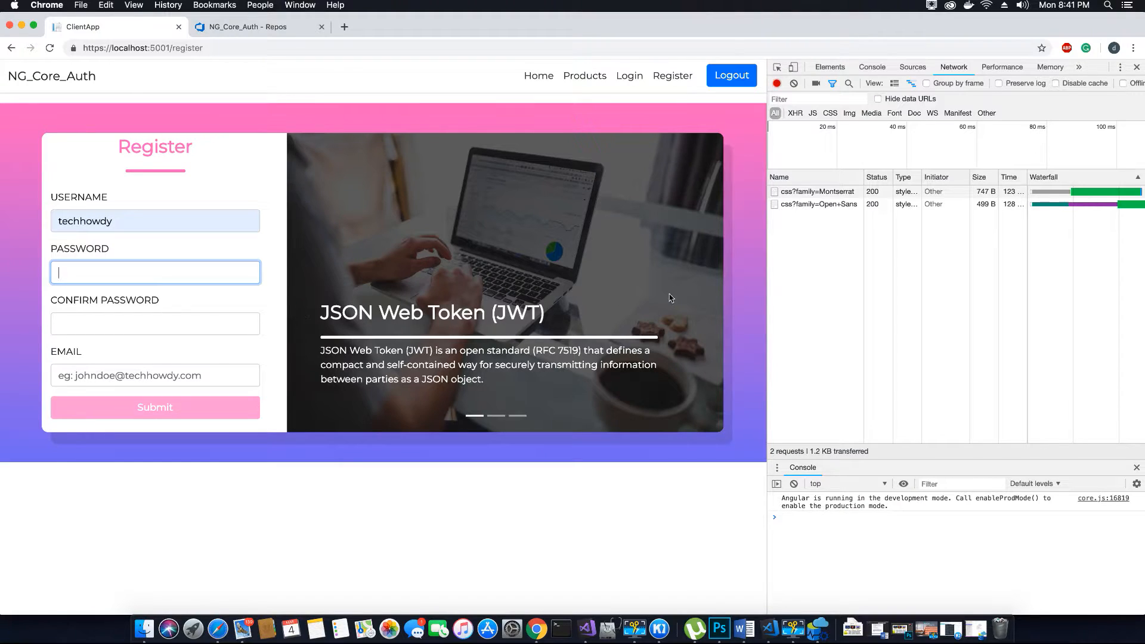
mouse_move(3, 358)
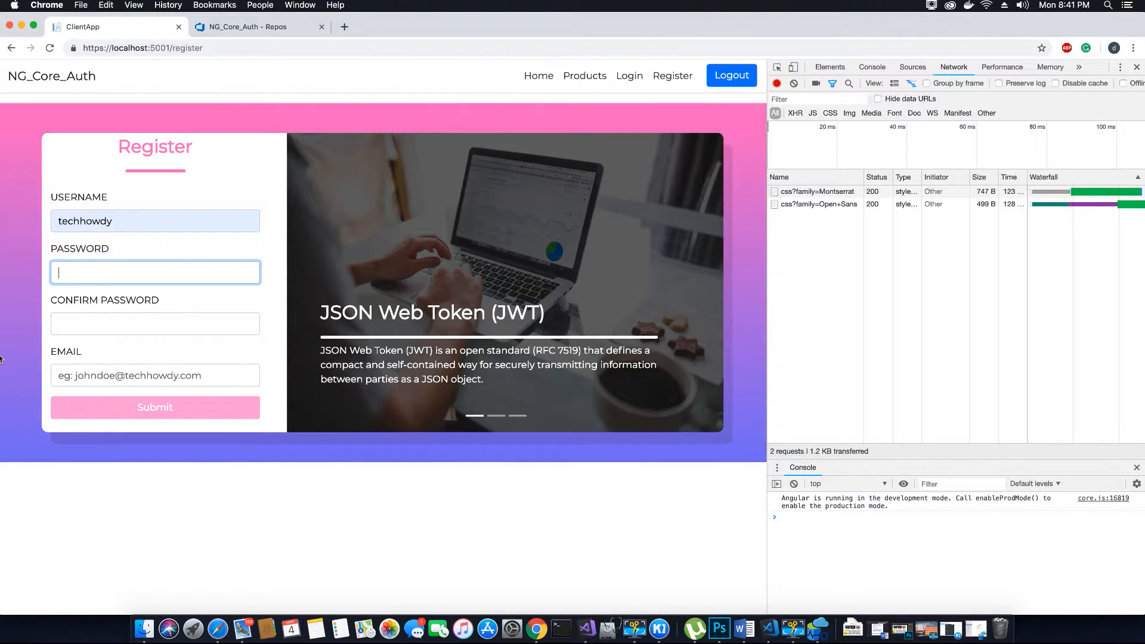
mouse_move(131, 252)
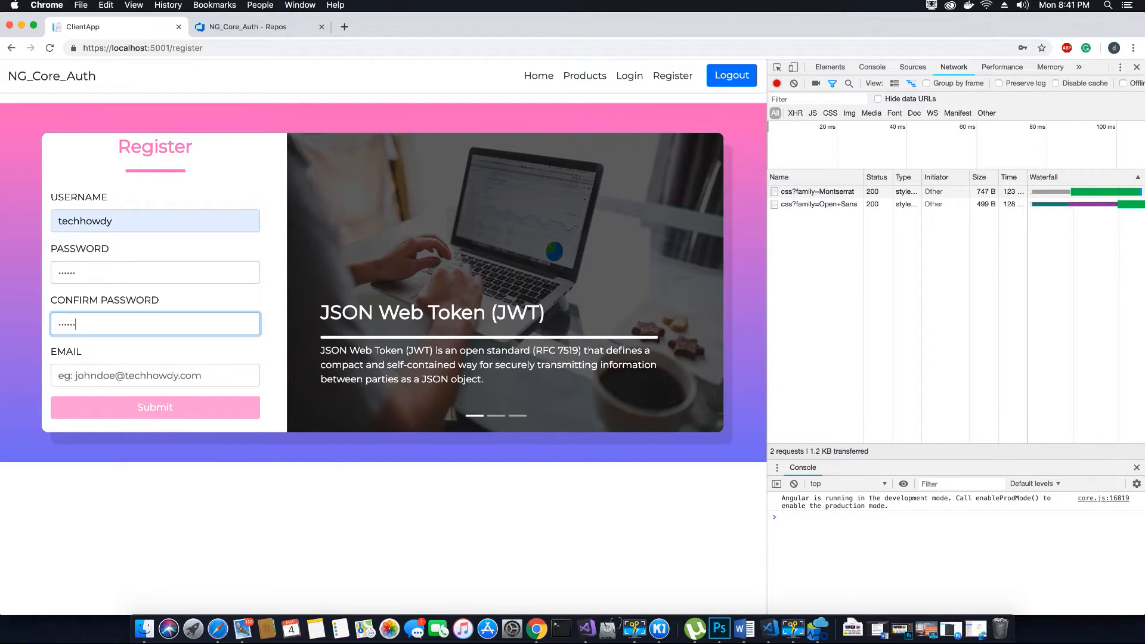
click(154, 375)
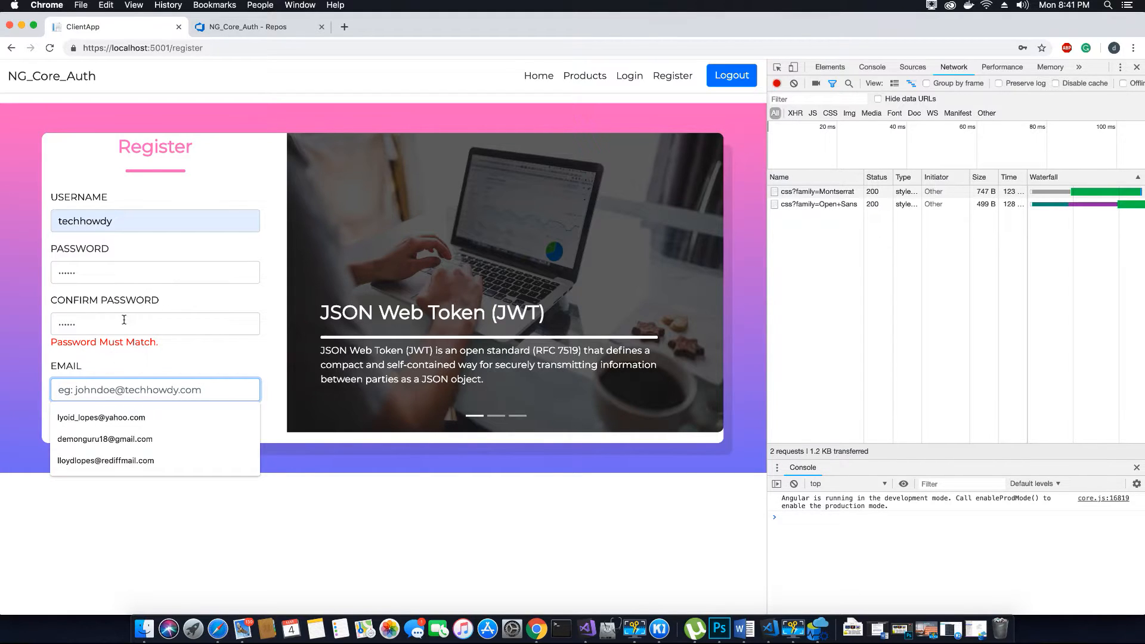
click(153, 323)
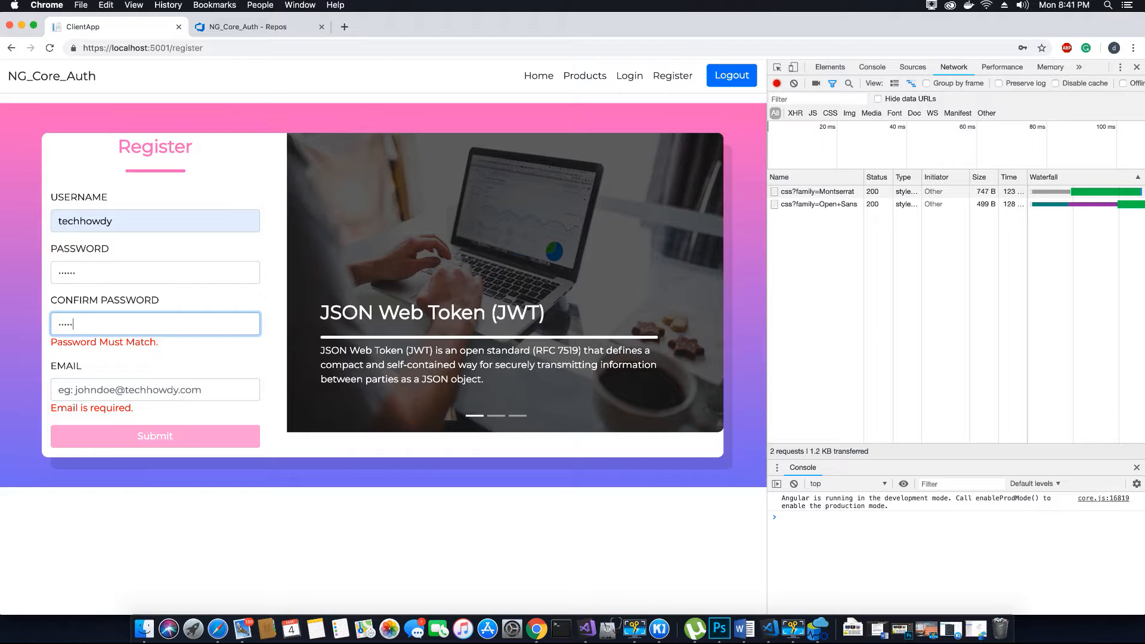
click(155, 374)
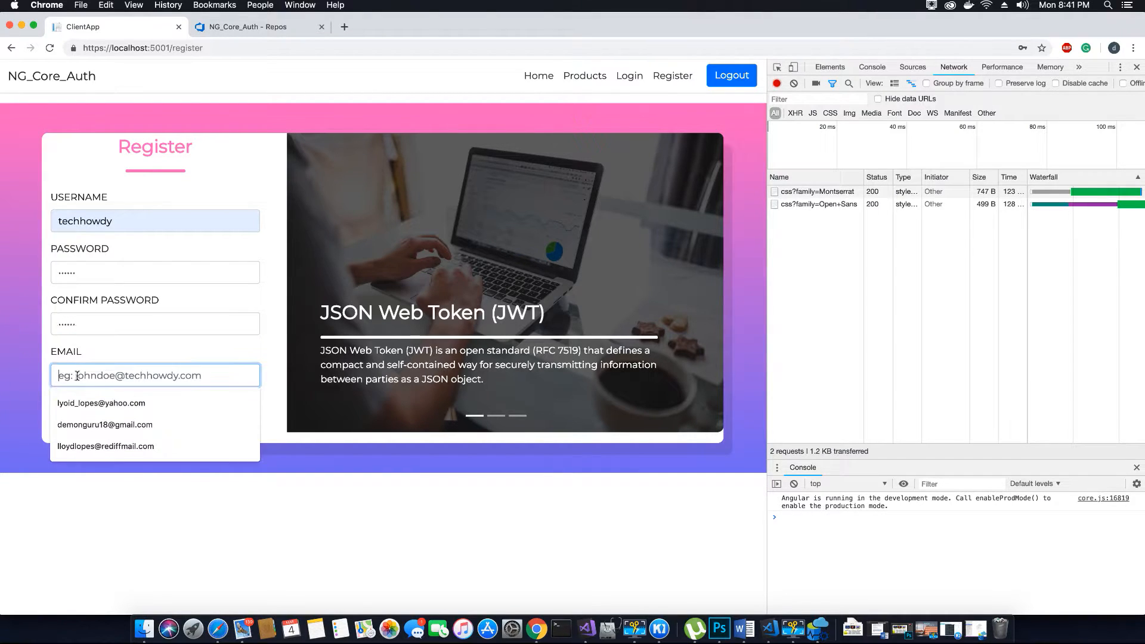
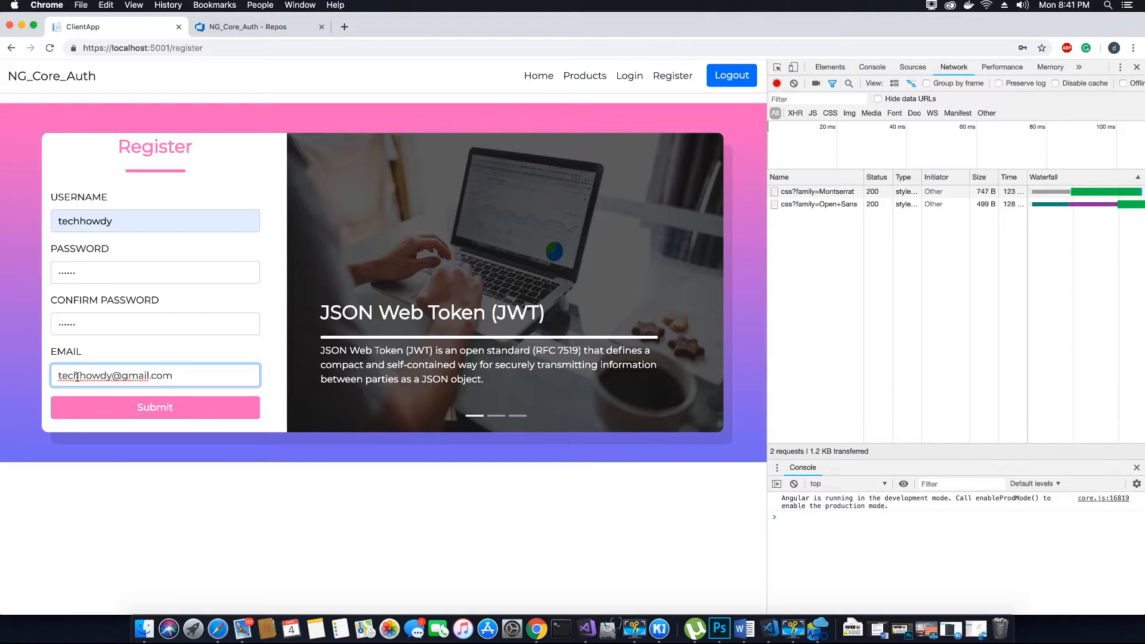
mouse_move(80, 426)
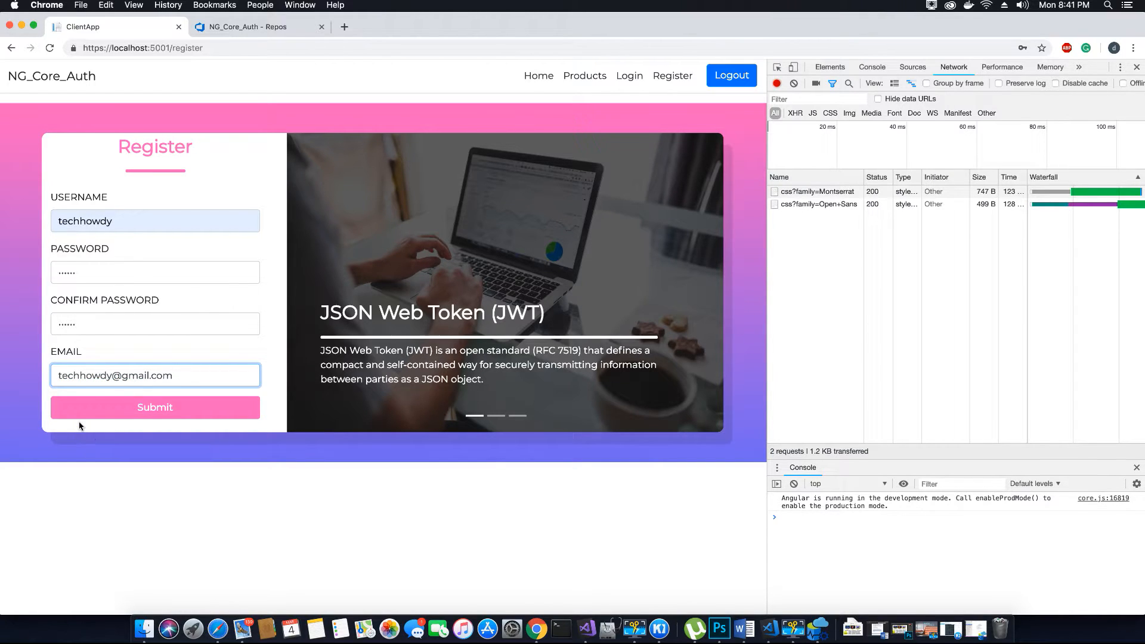
click(155, 375)
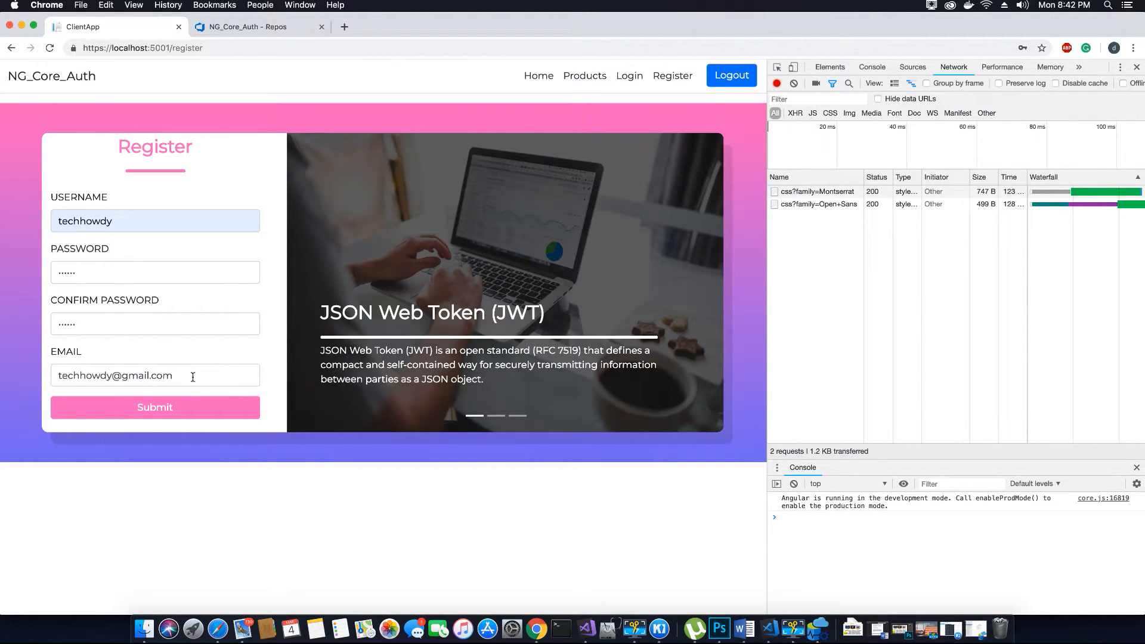
mouse_move(206, 438)
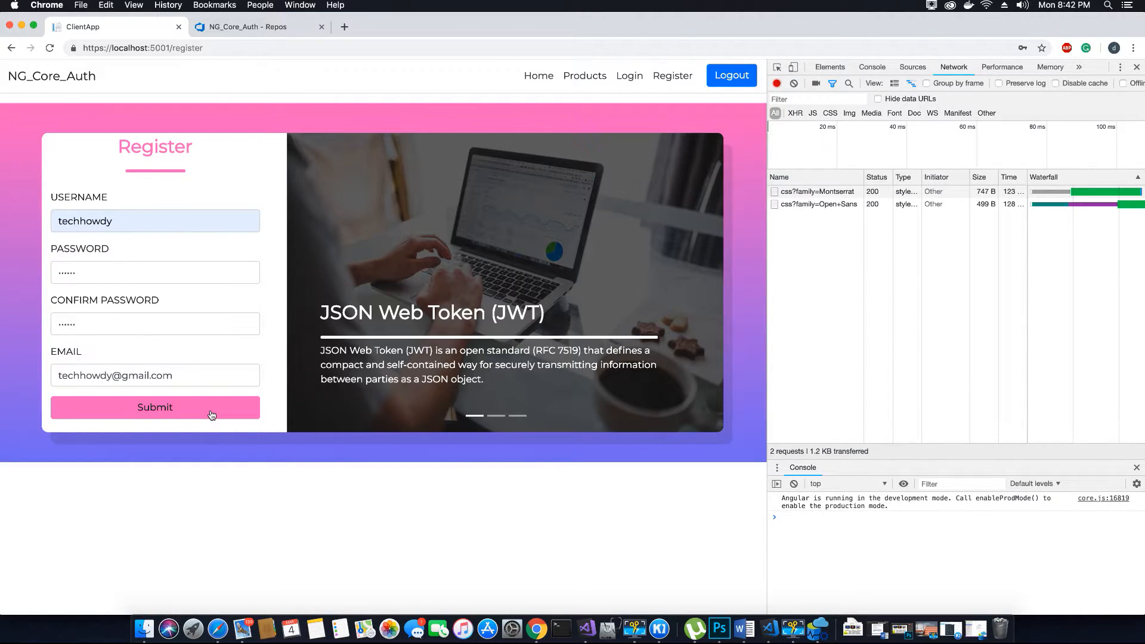
Submit the registration and view the register request's 'Registration Successful' preview
click(154, 408)
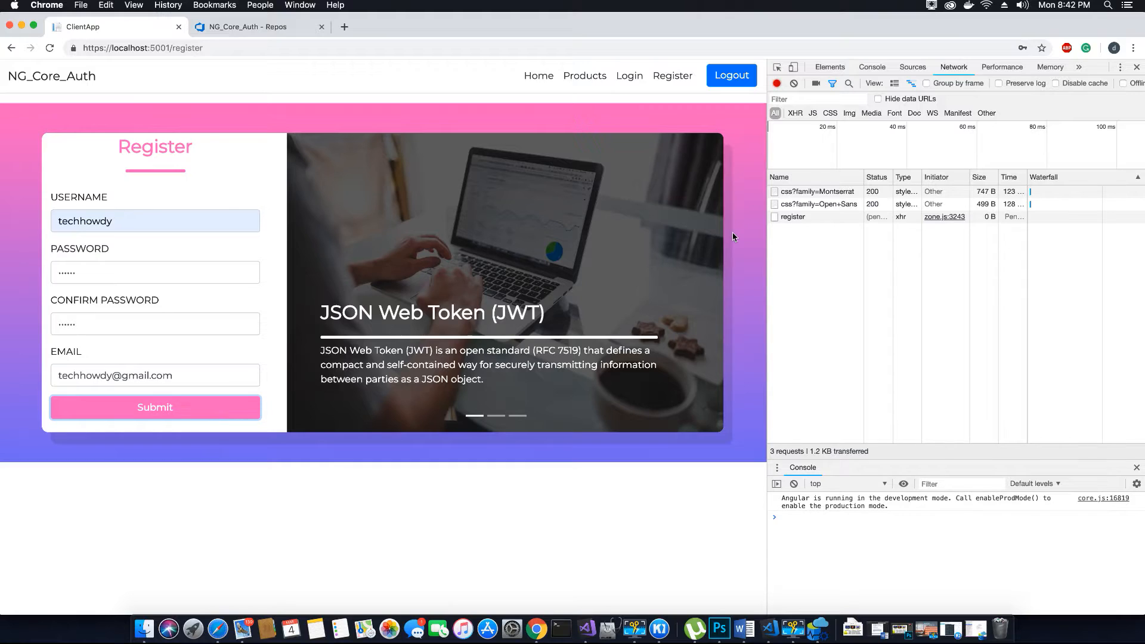
click(154, 406)
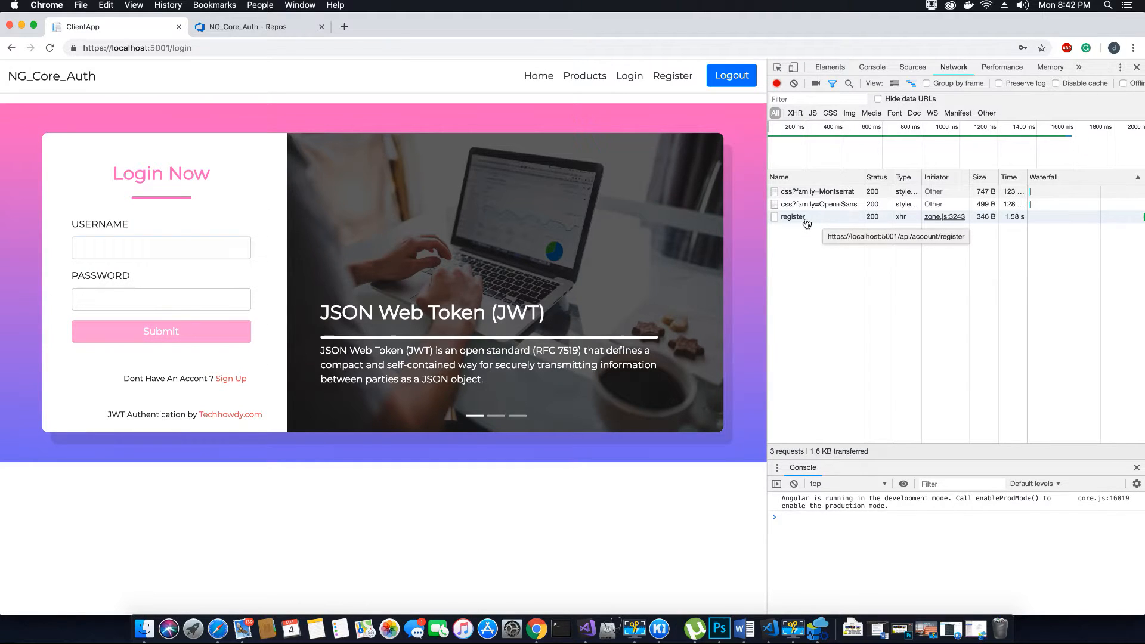
click(792, 217)
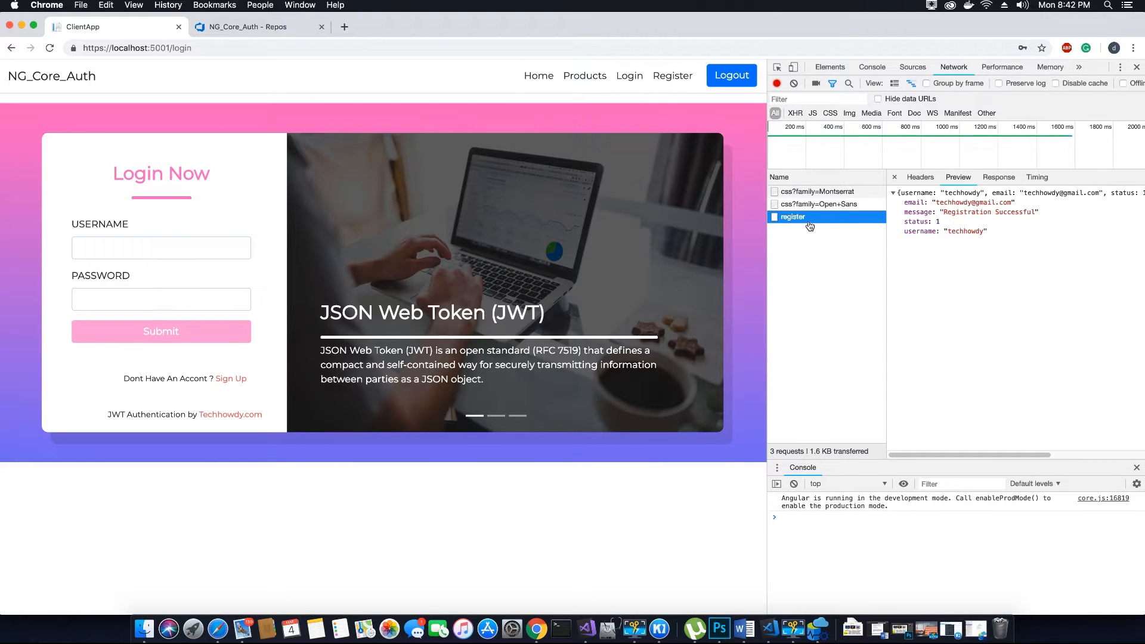
mouse_move(763, 376)
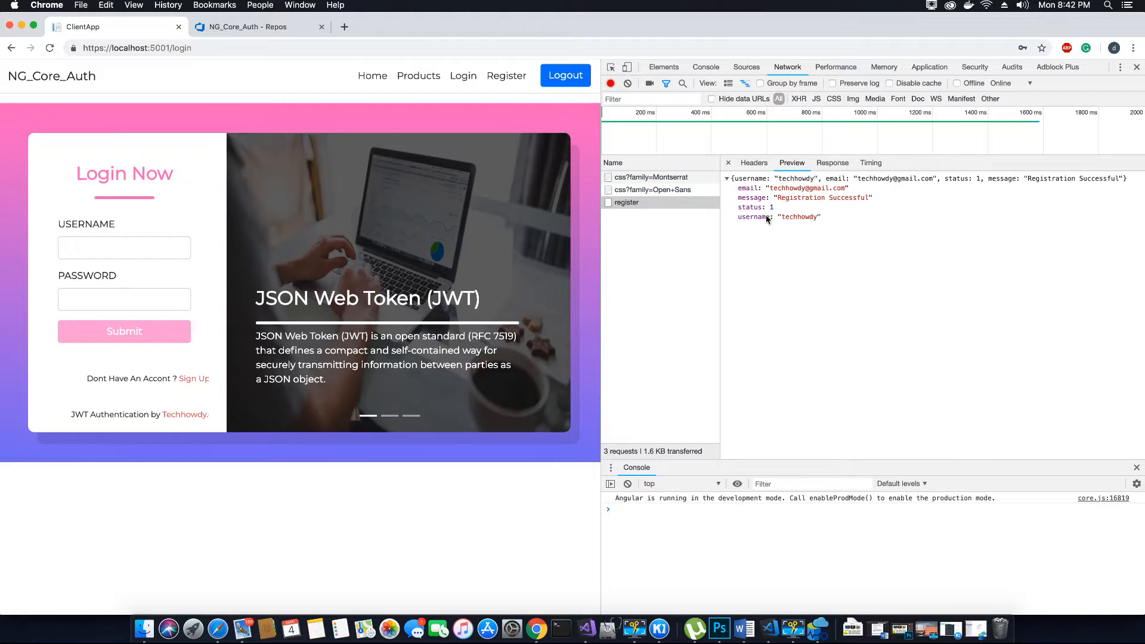
Review the register request's 200 OK headers and raw response text
click(626, 203)
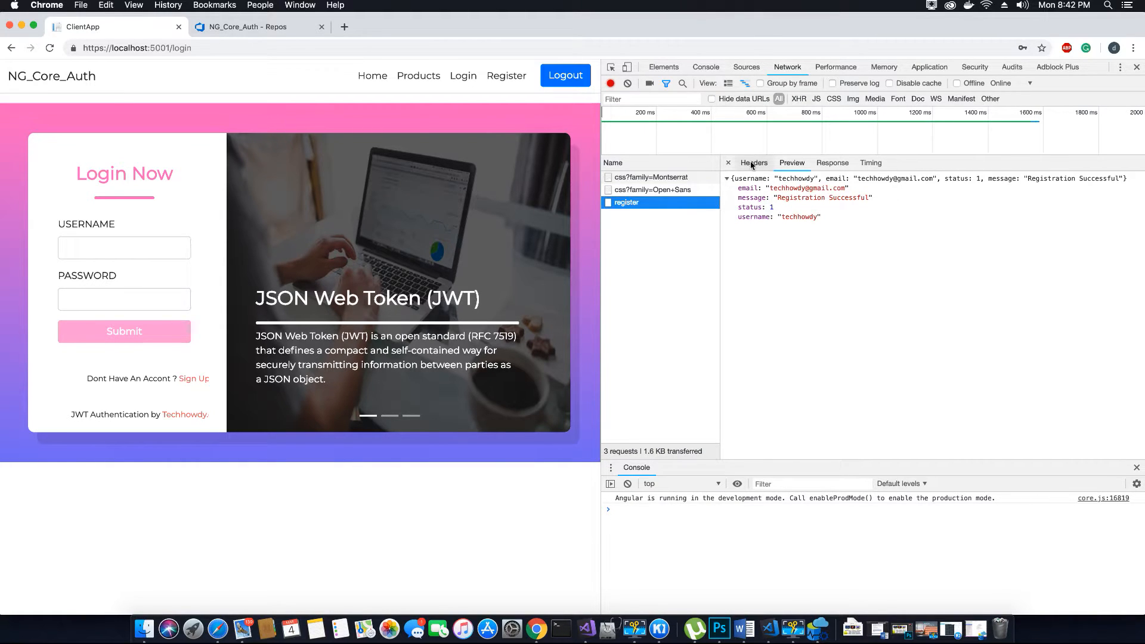
click(752, 163)
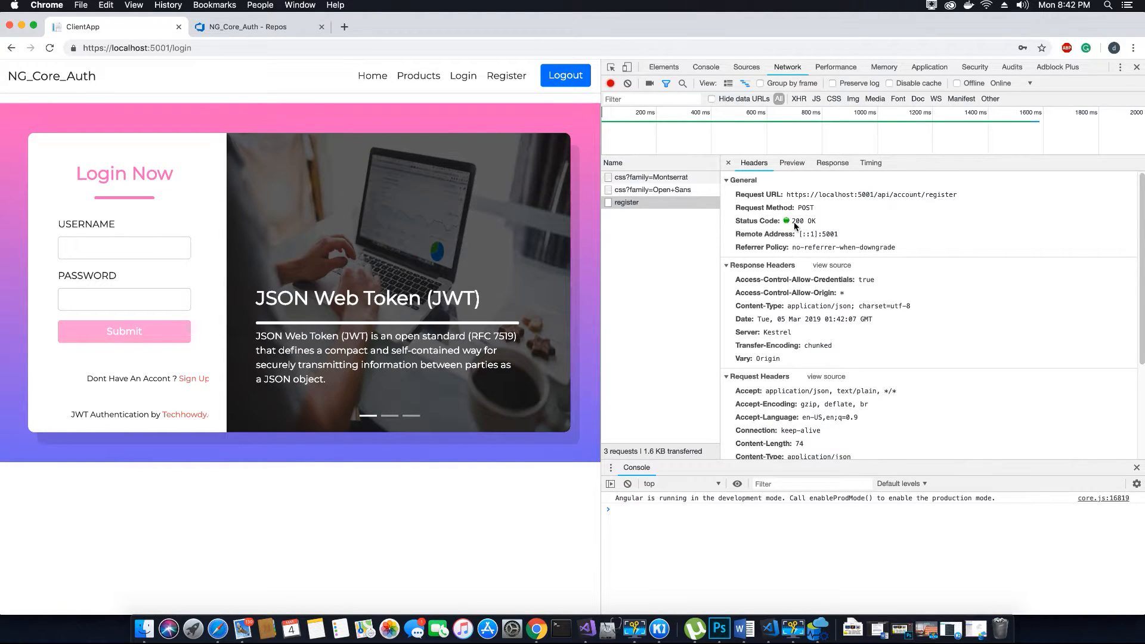
mouse_move(818, 292)
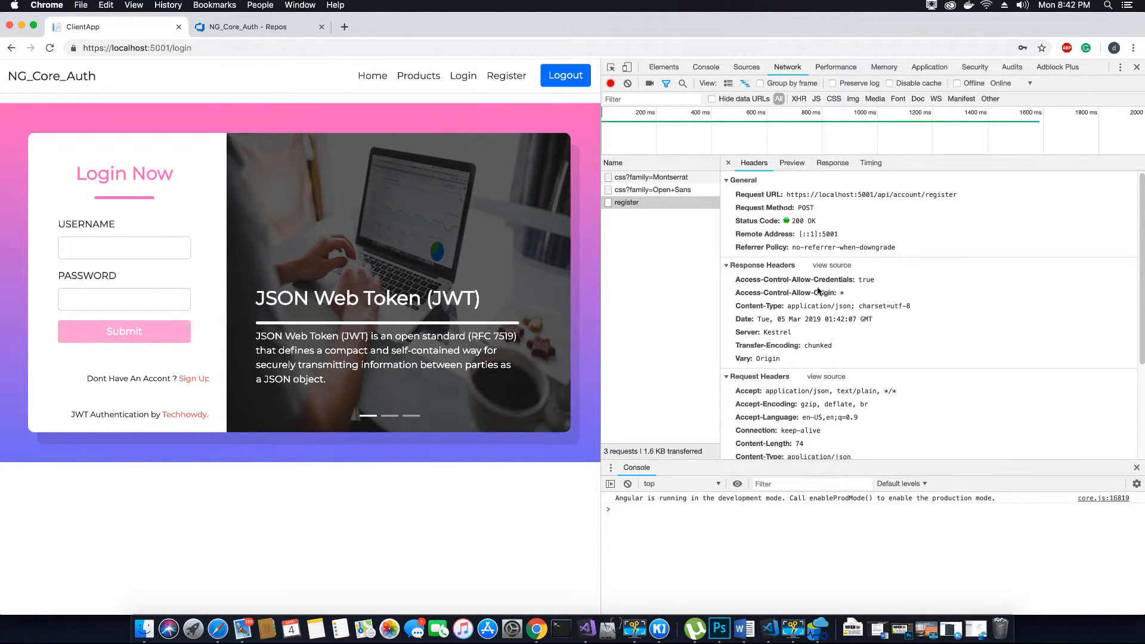
scroll(down, 3)
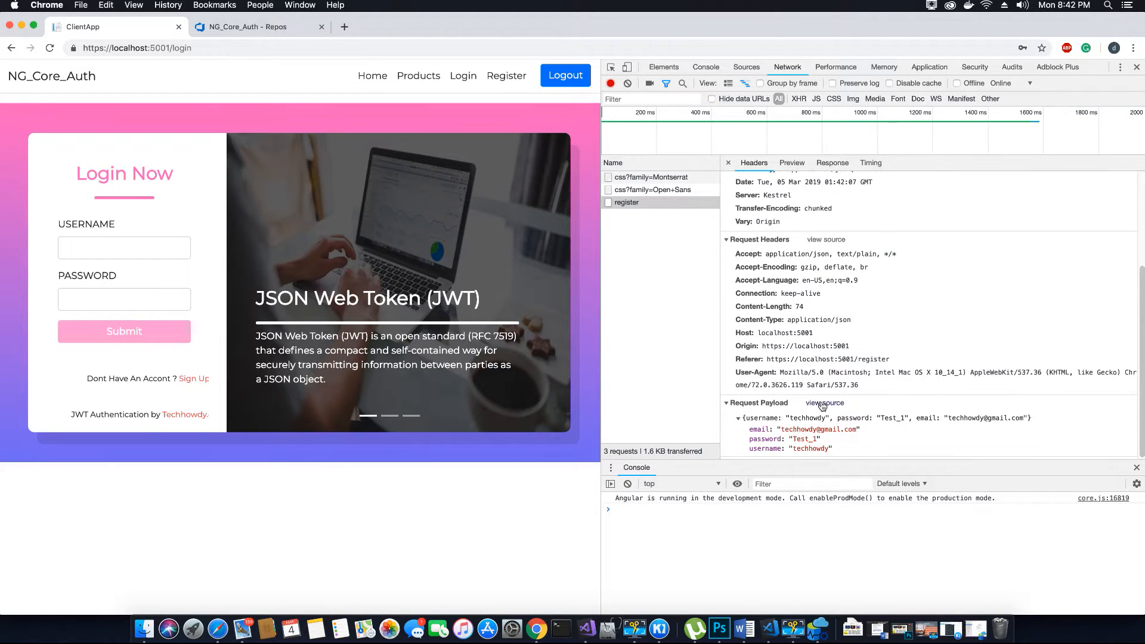
click(832, 162)
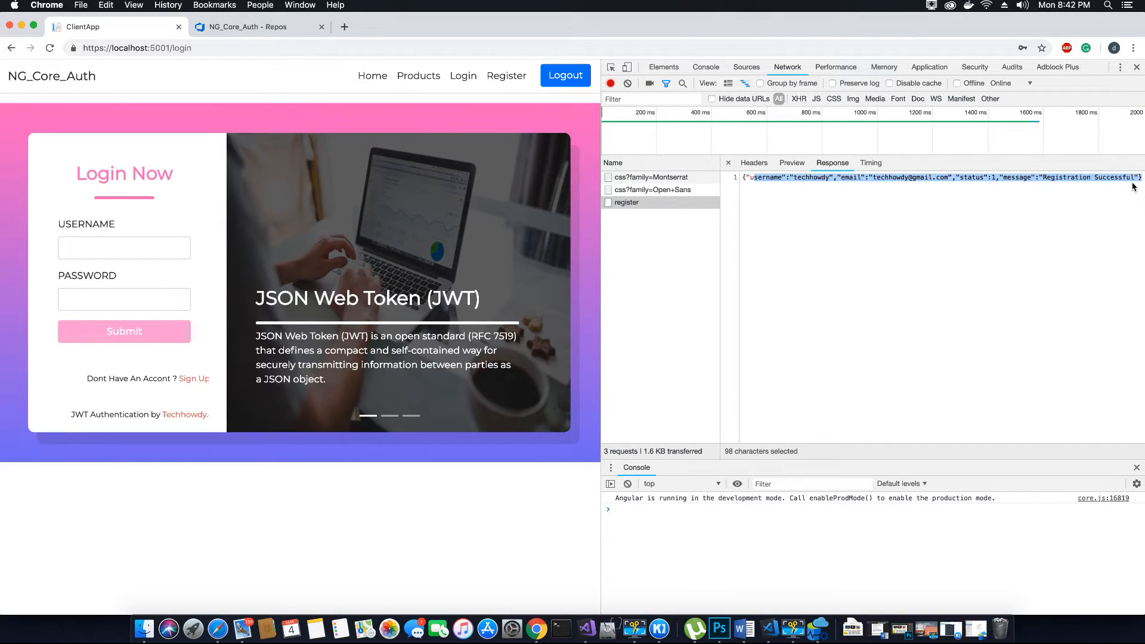
mouse_move(870, 204)
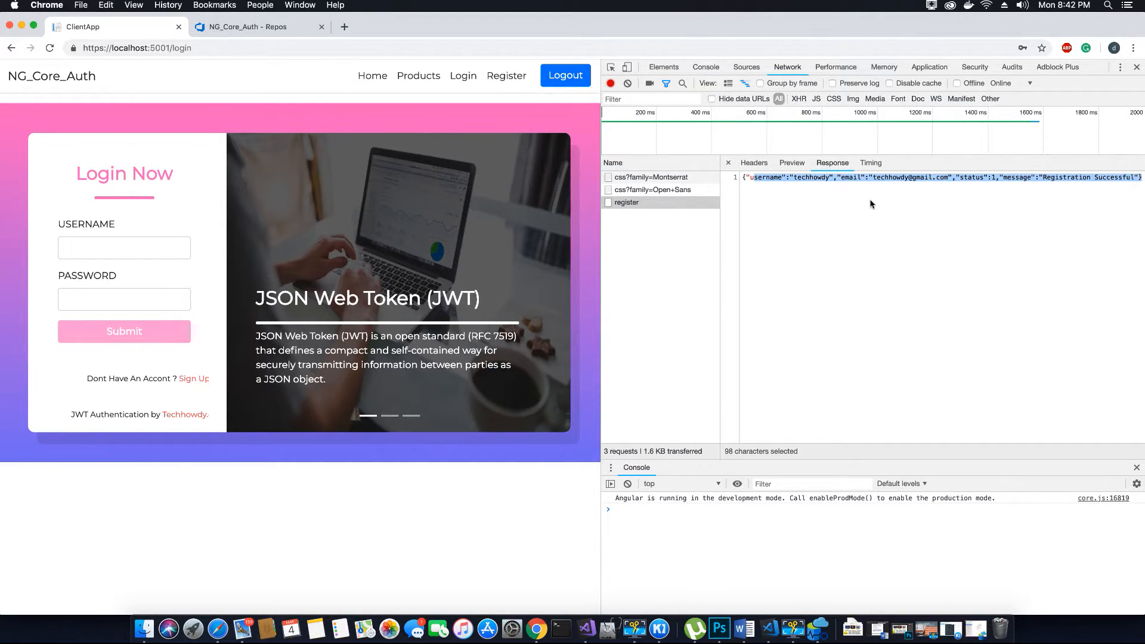
Log in as techhowdy from the Login Now page, reaching the home page with a JWT token logged
click(811, 226)
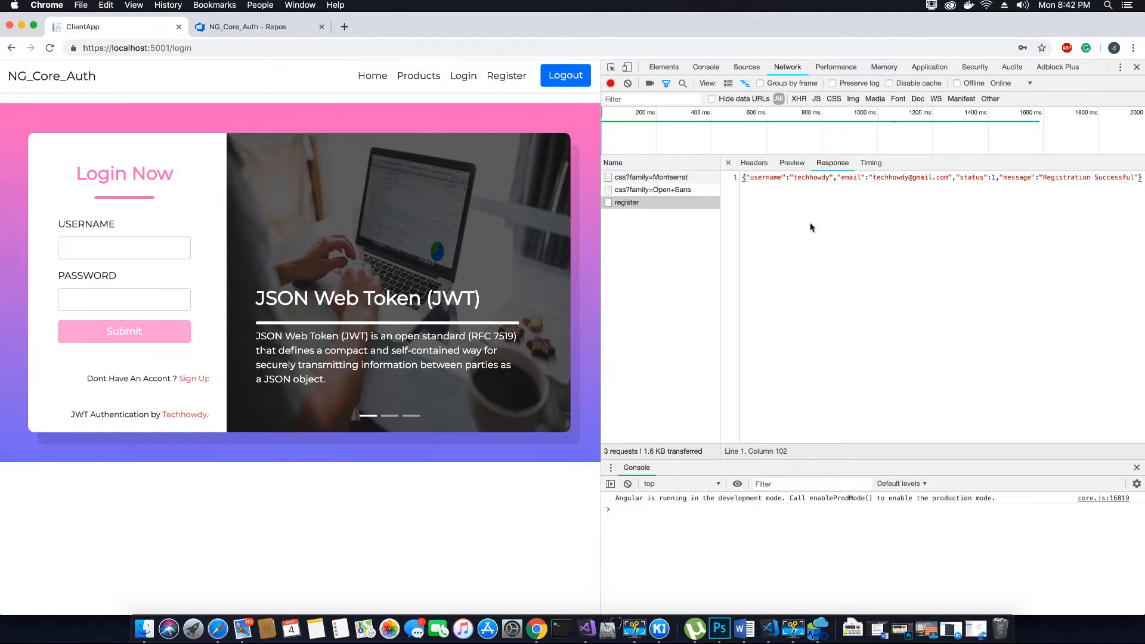
mouse_move(837, 182)
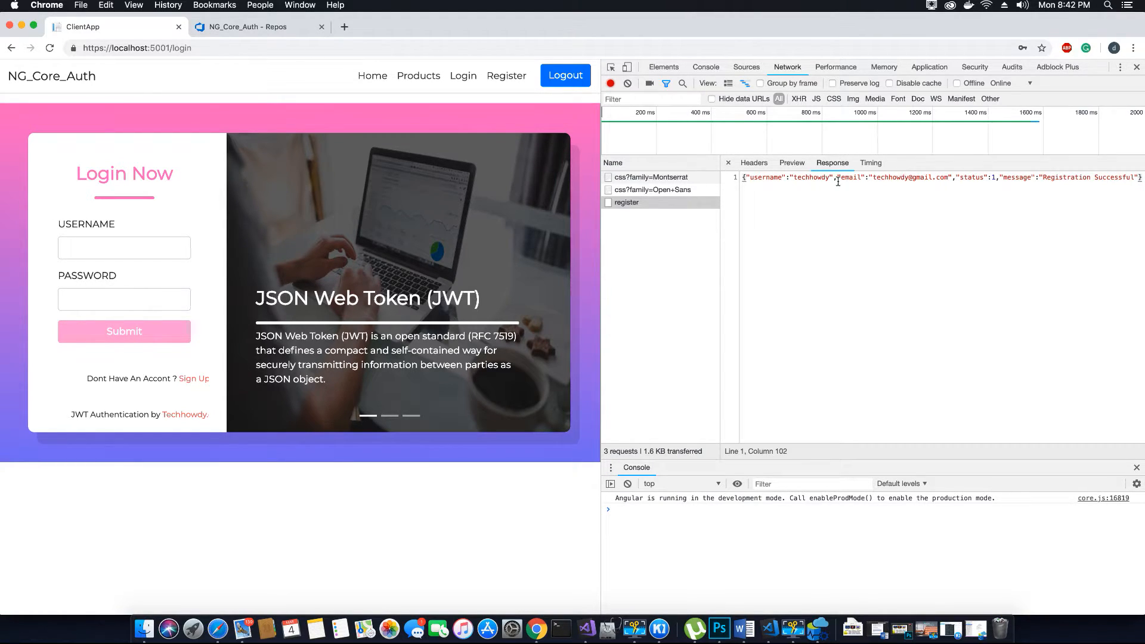
double_click(809, 176)
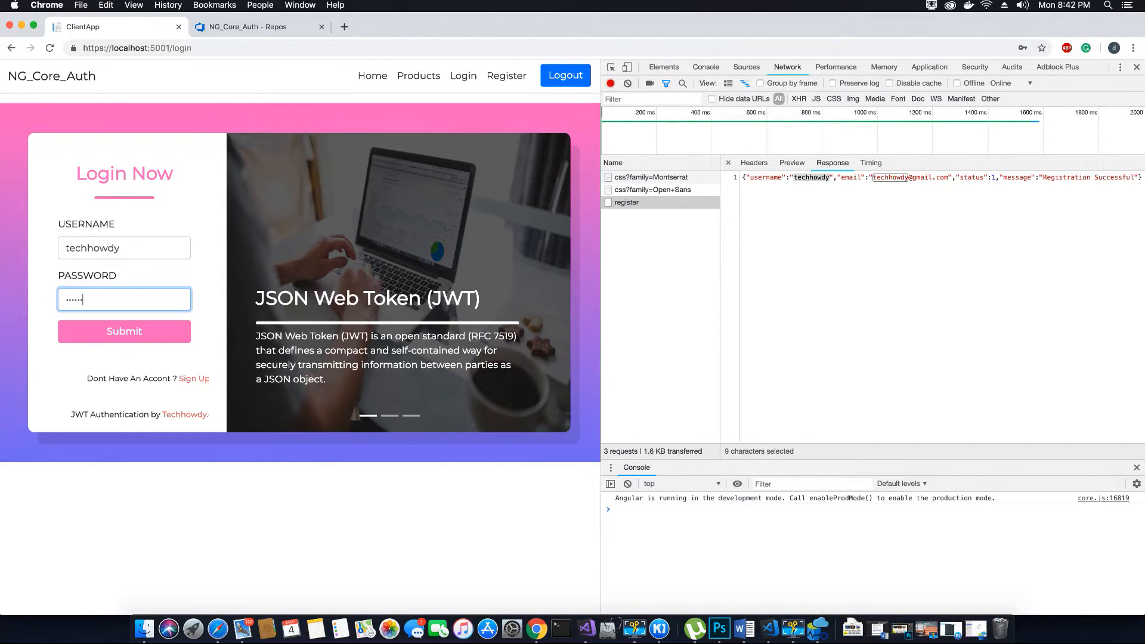
click(123, 331)
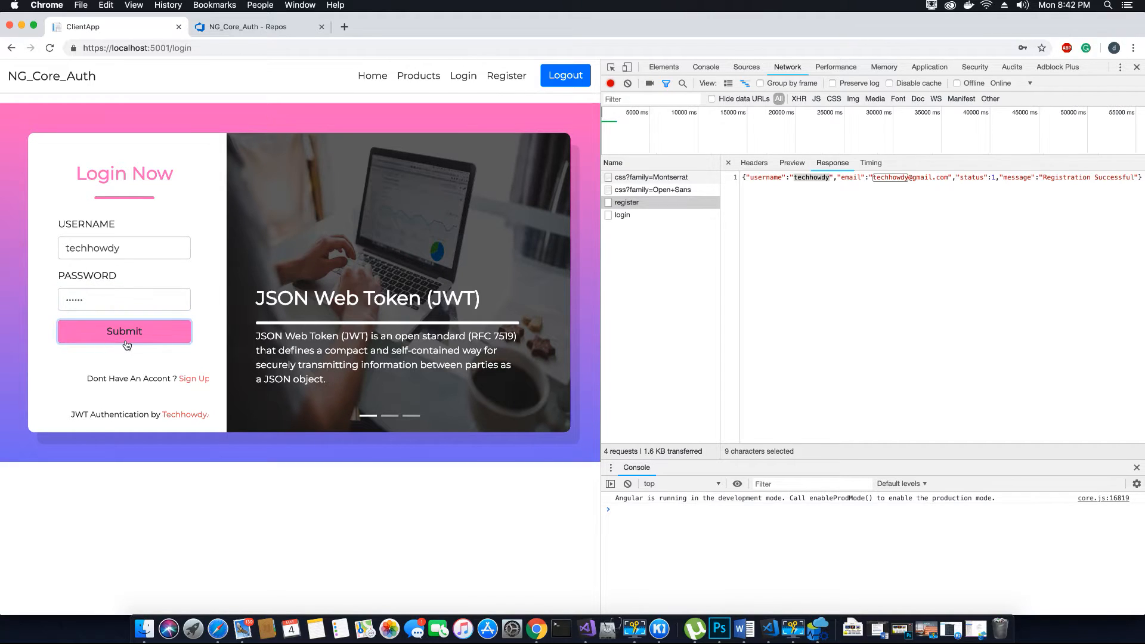
click(123, 330)
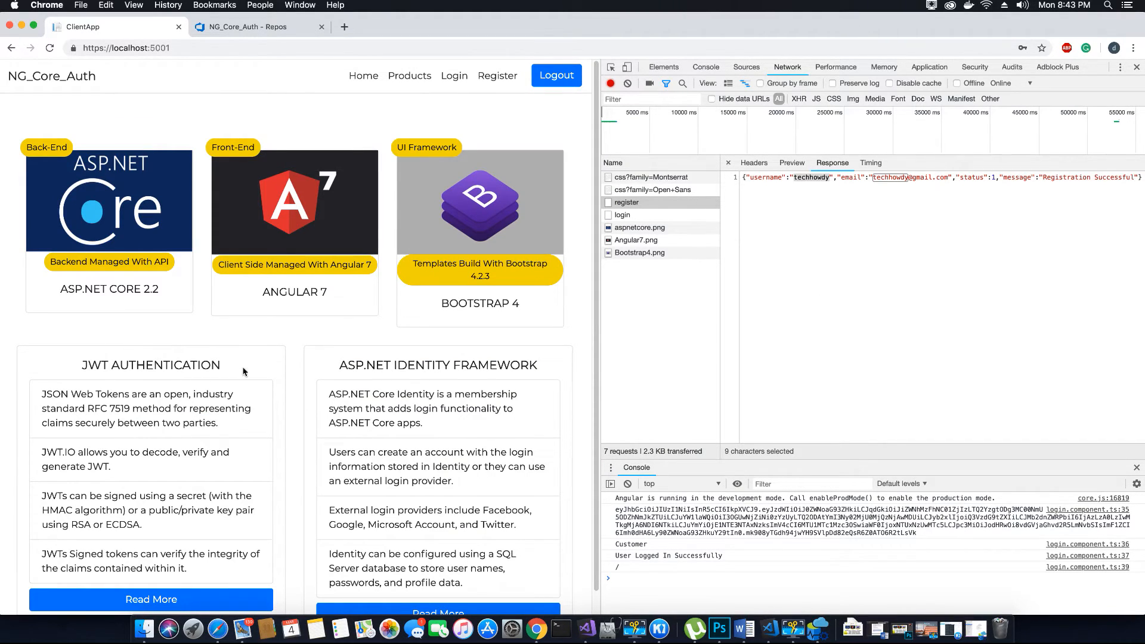
mouse_move(599, 361)
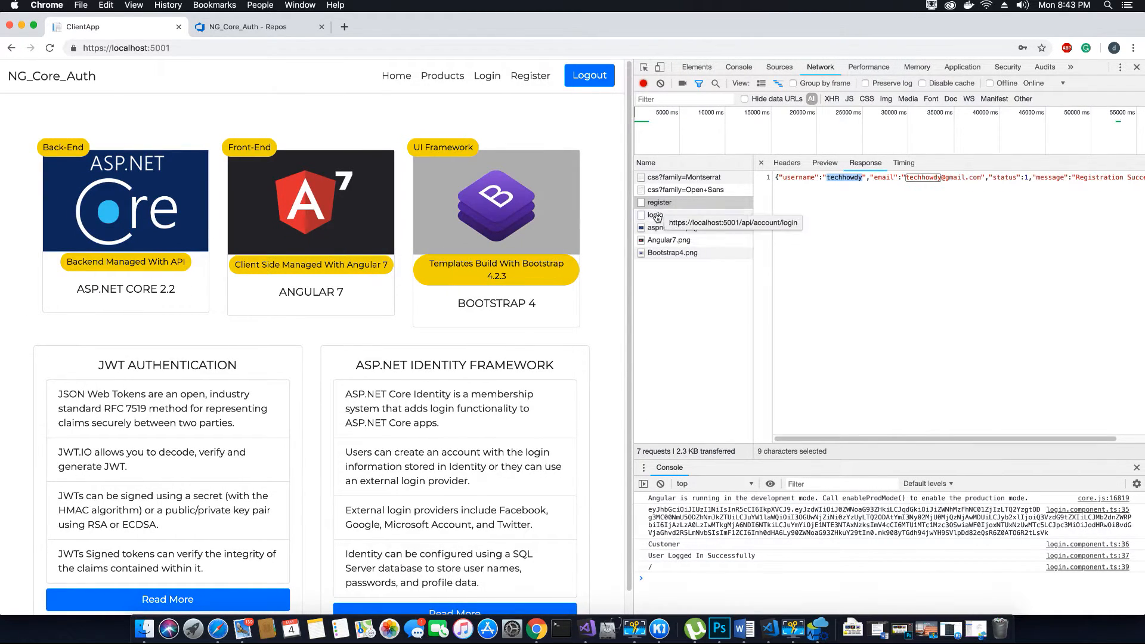
Show the login request's details: POST to api/account/login returning 200 OK
click(786, 162)
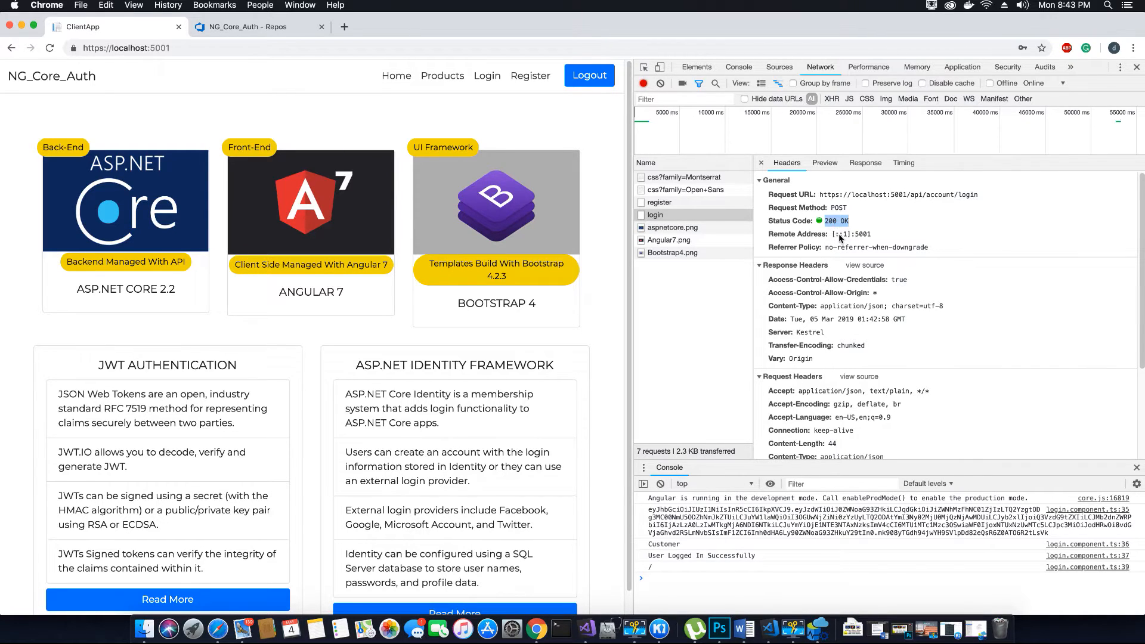
mouse_move(482, 262)
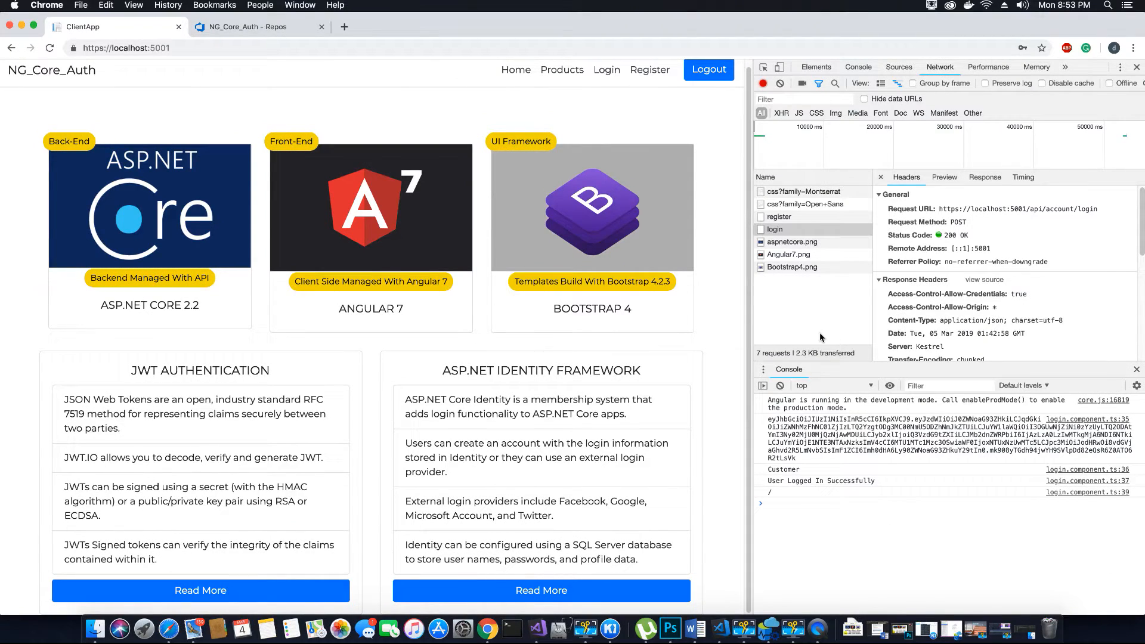
mouse_move(816, 451)
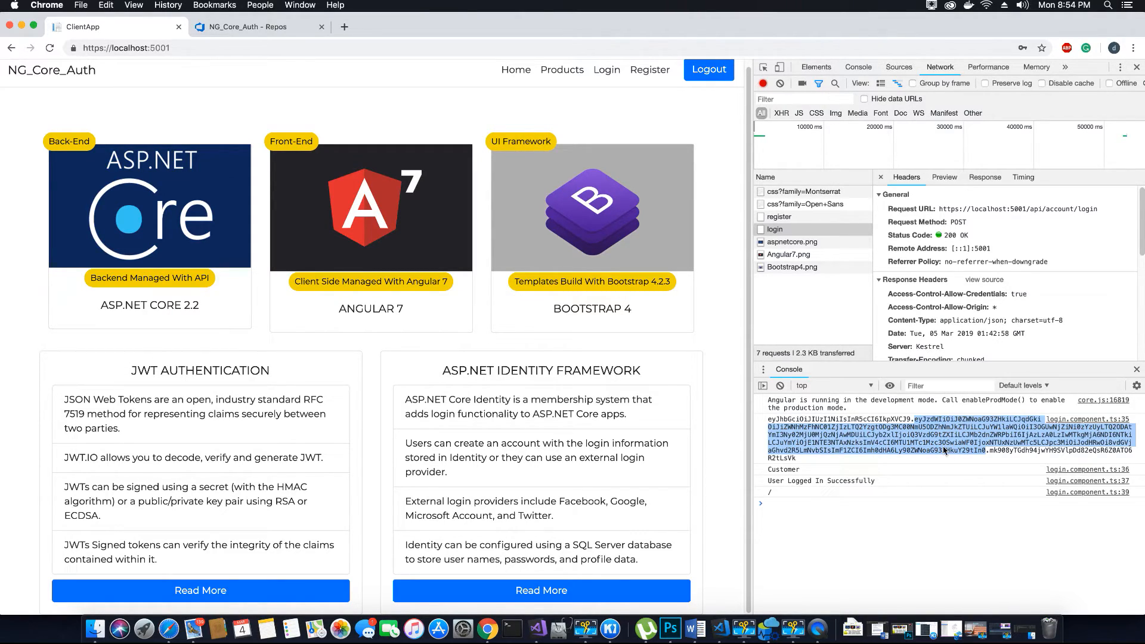
mouse_move(892, 454)
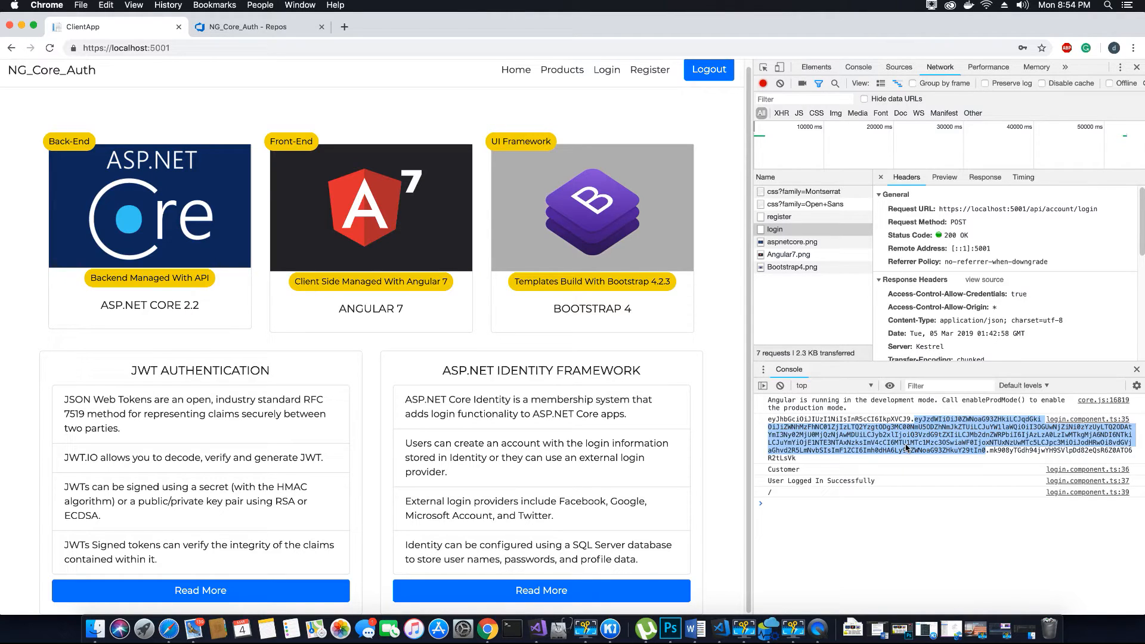
mouse_move(997, 493)
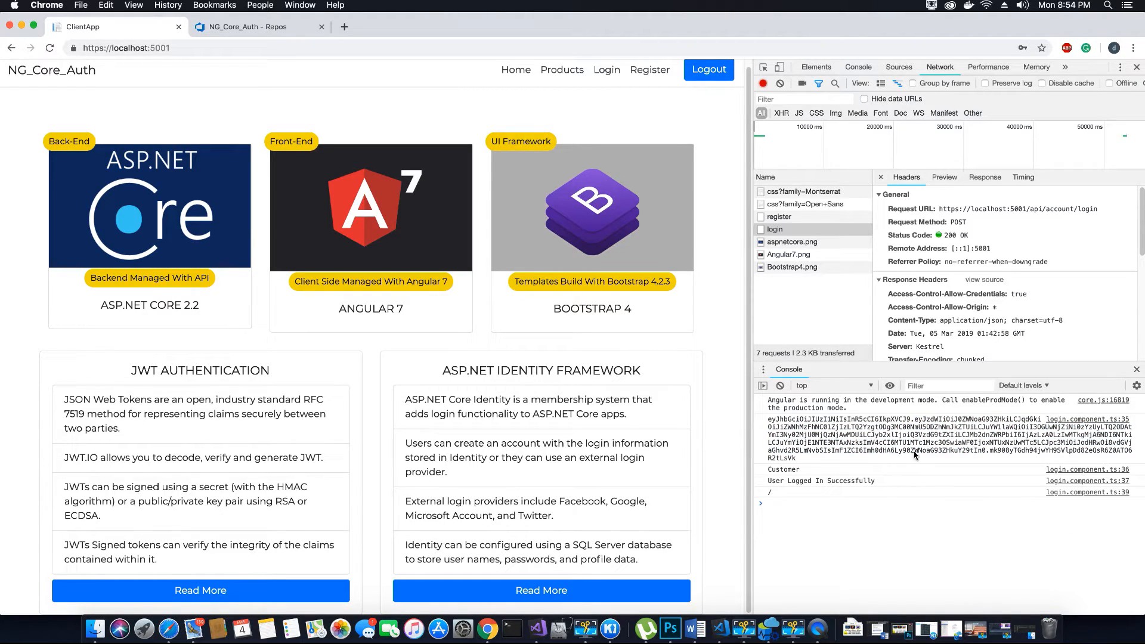
mouse_move(944, 454)
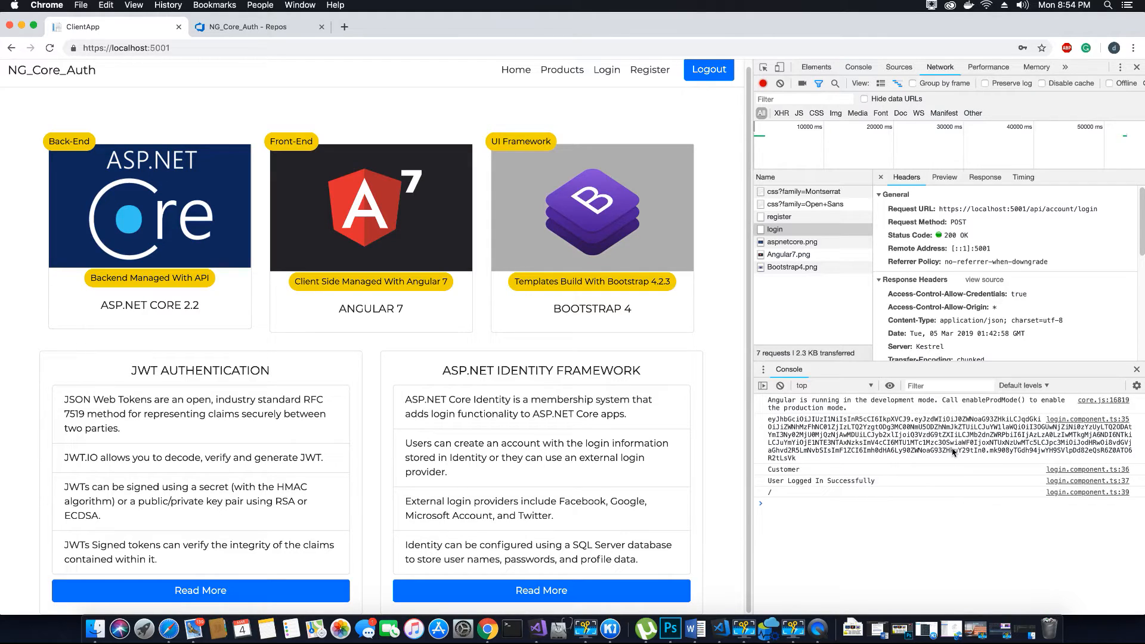
mouse_move(884, 376)
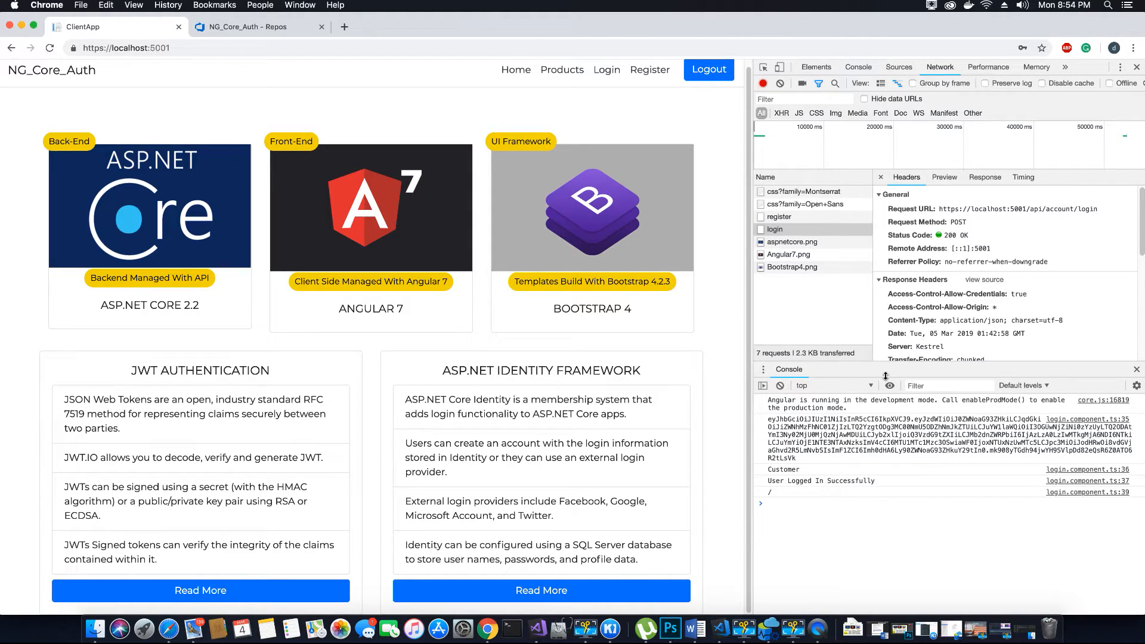
mouse_move(935, 438)
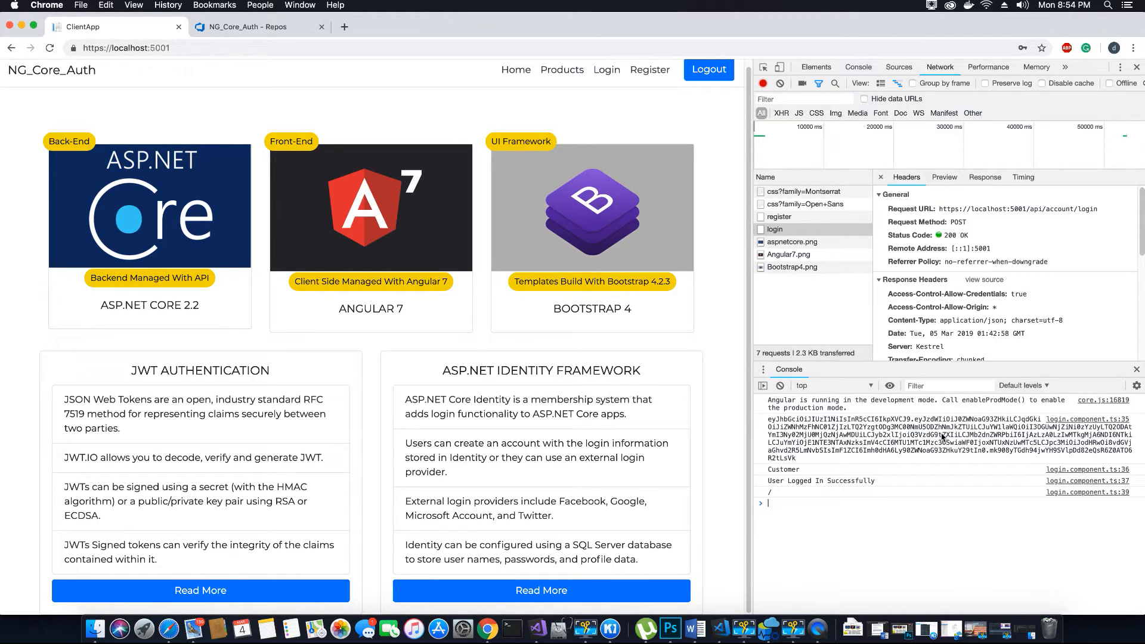
mouse_move(701, 317)
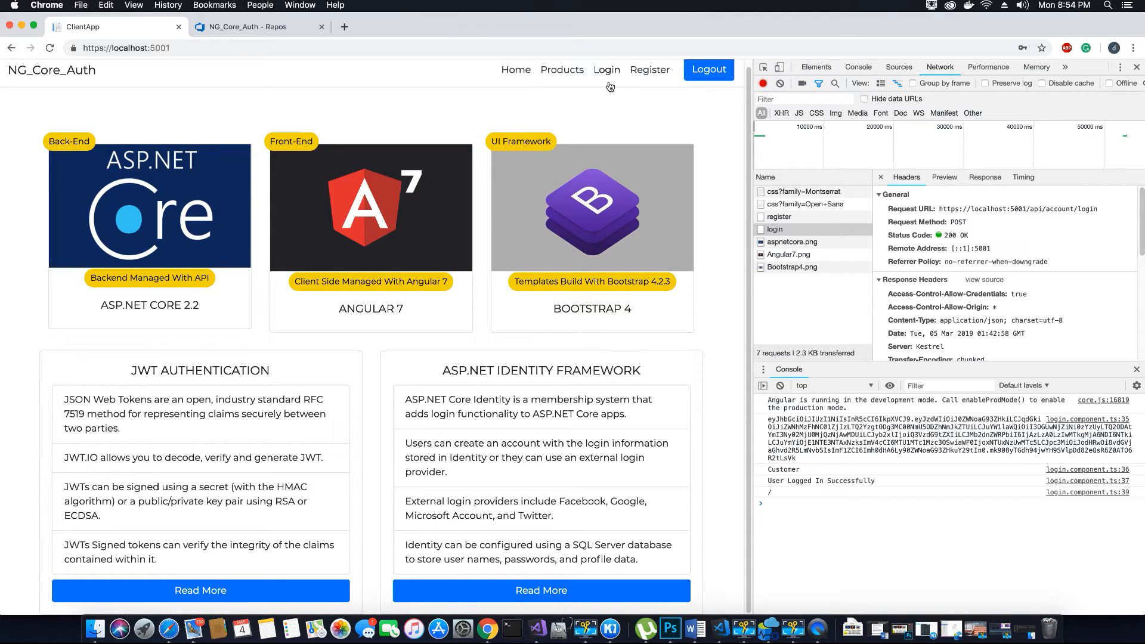
mouse_move(660, 583)
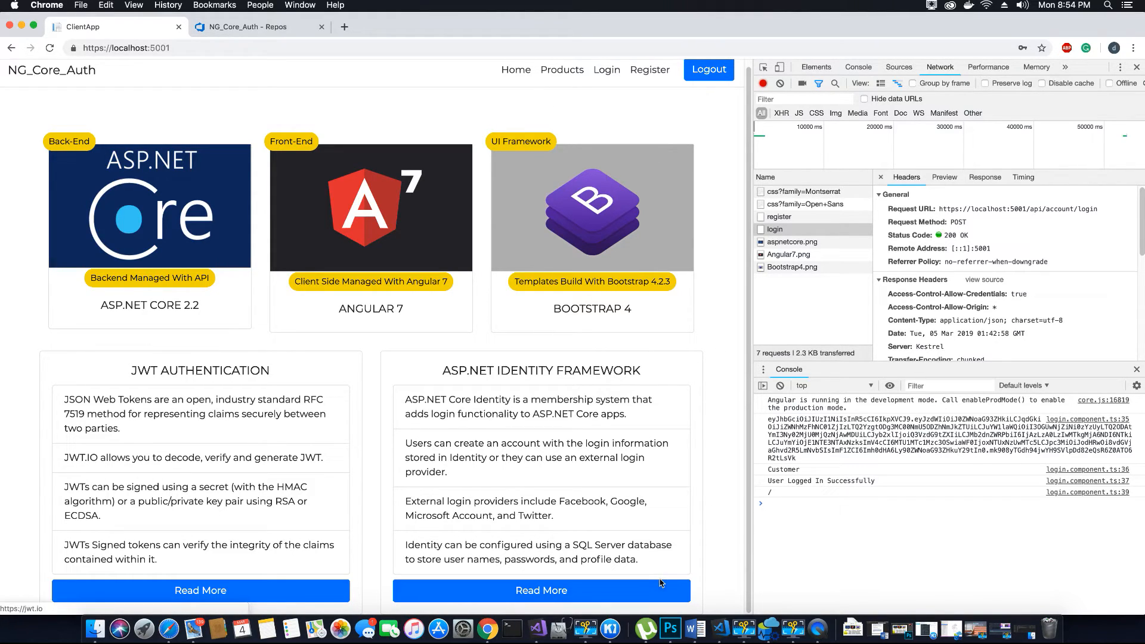
mouse_move(768, 628)
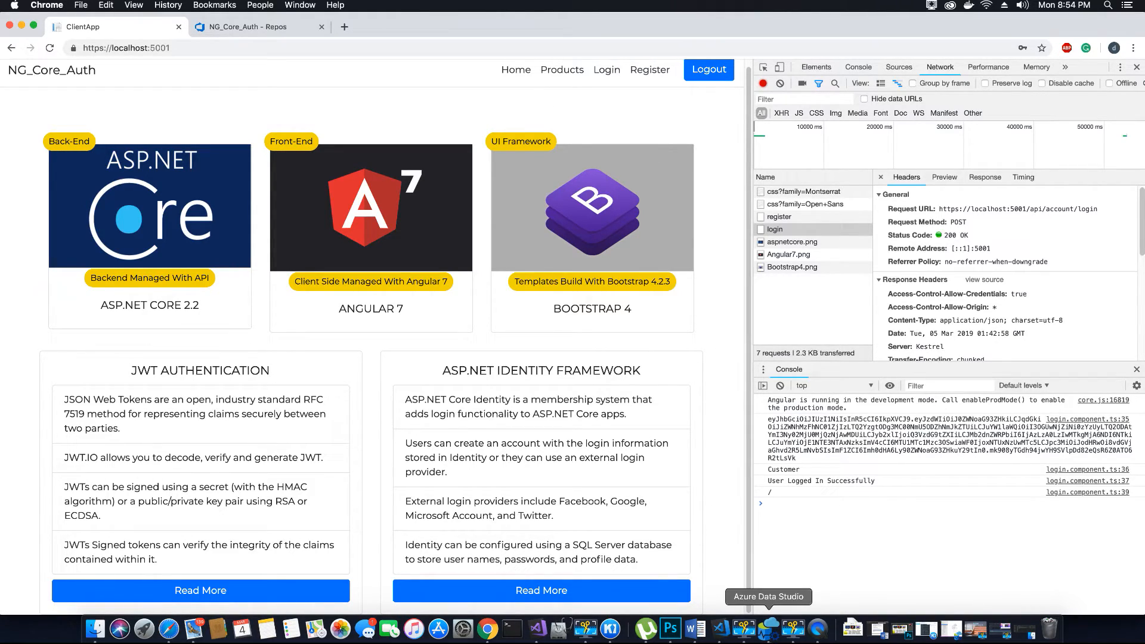
mouse_move(535, 628)
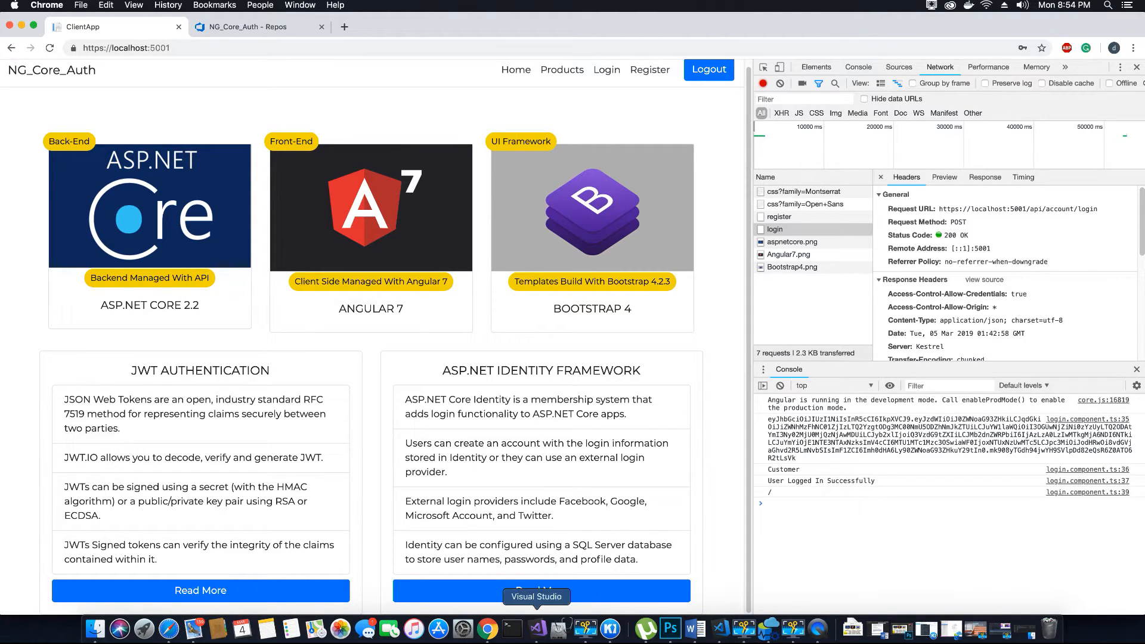
mouse_move(765, 630)
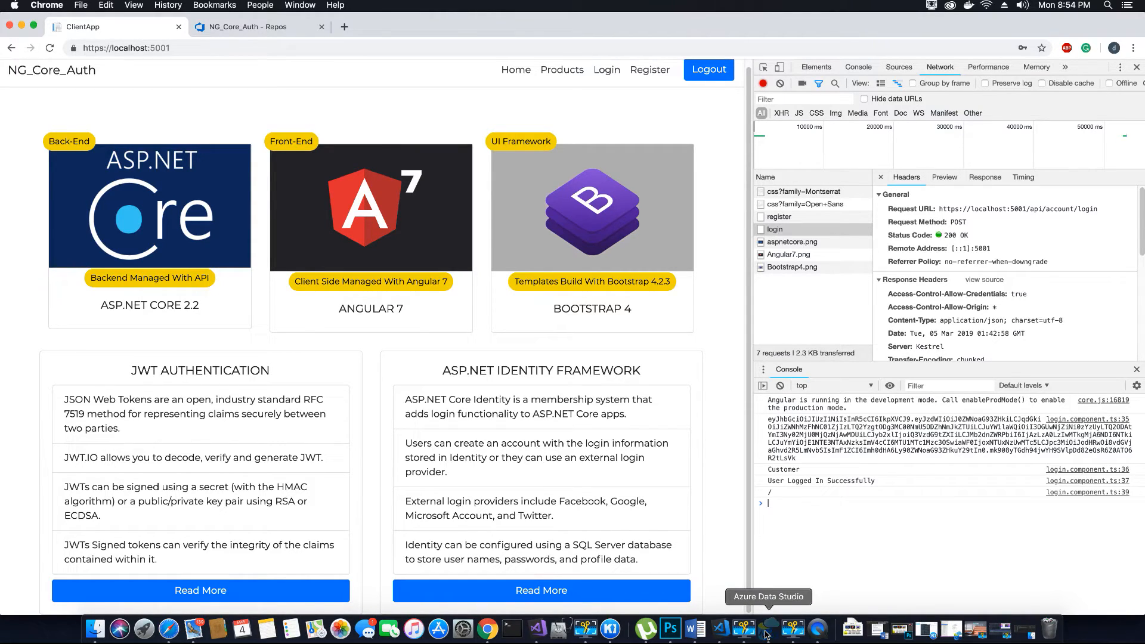
Maximize Azure Data Studio and open dbo.AspNetUsers with Edit Data
click(766, 628)
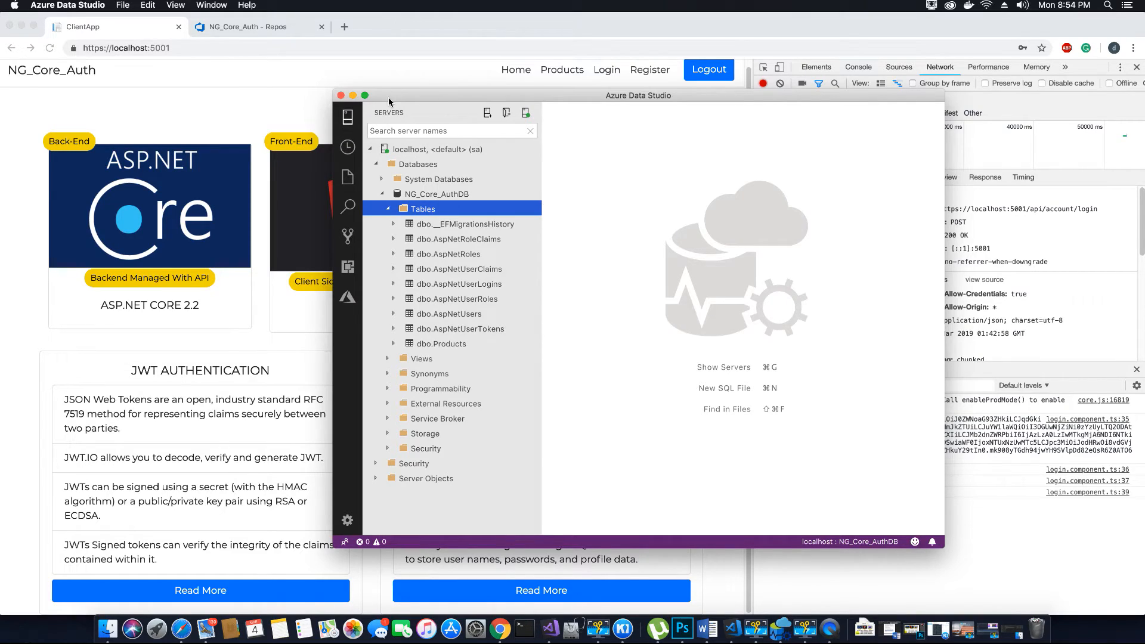
click(365, 96)
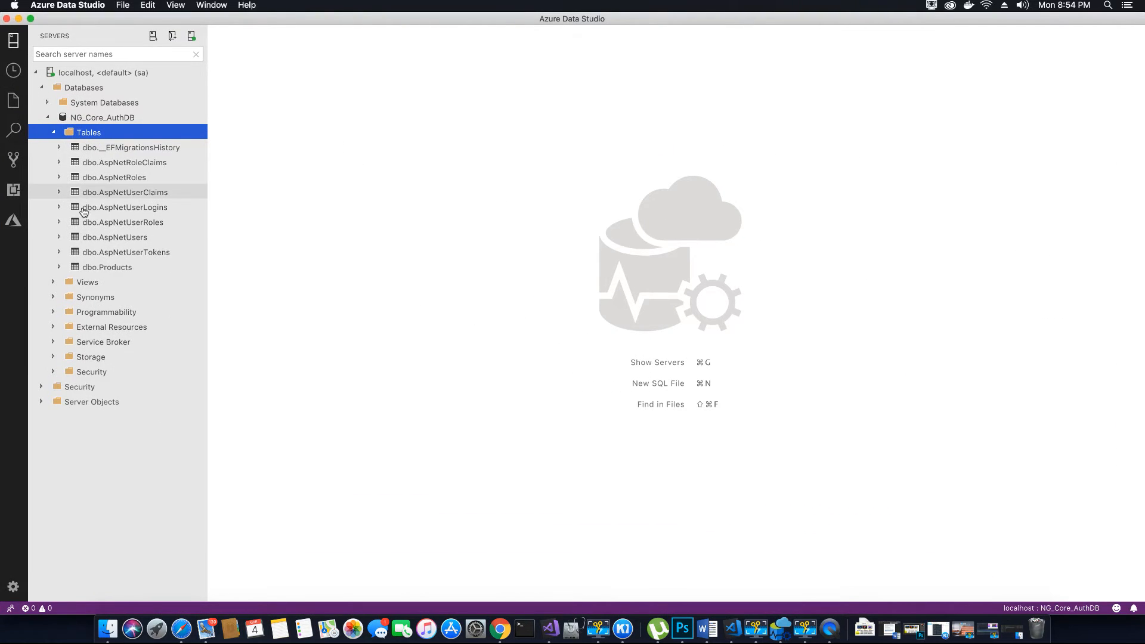
mouse_move(142, 234)
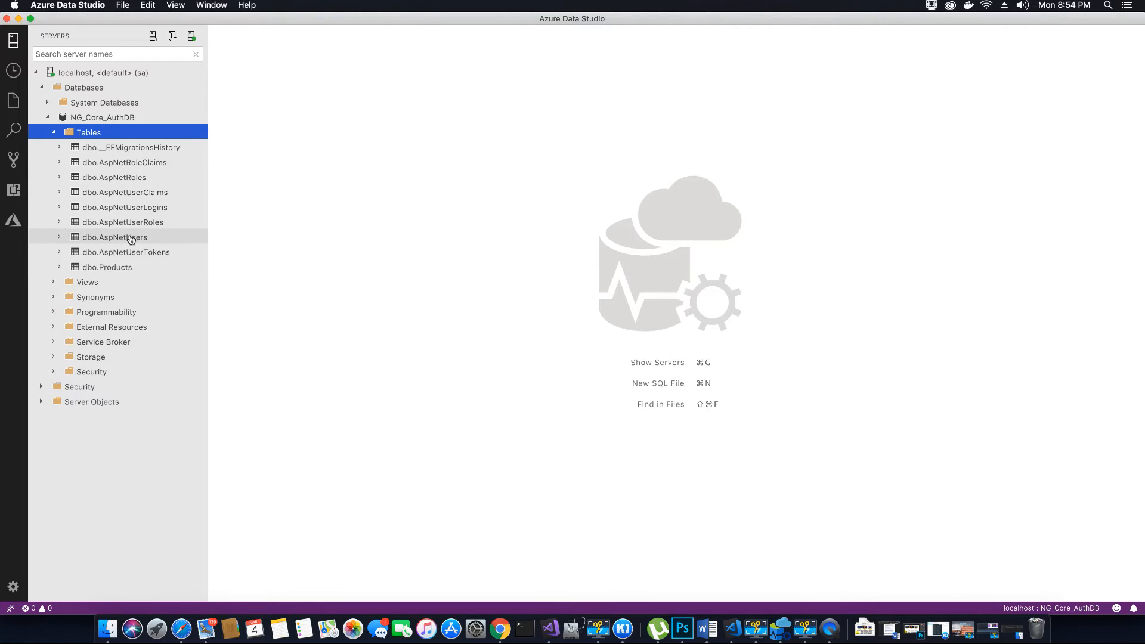
right_click(114, 237)
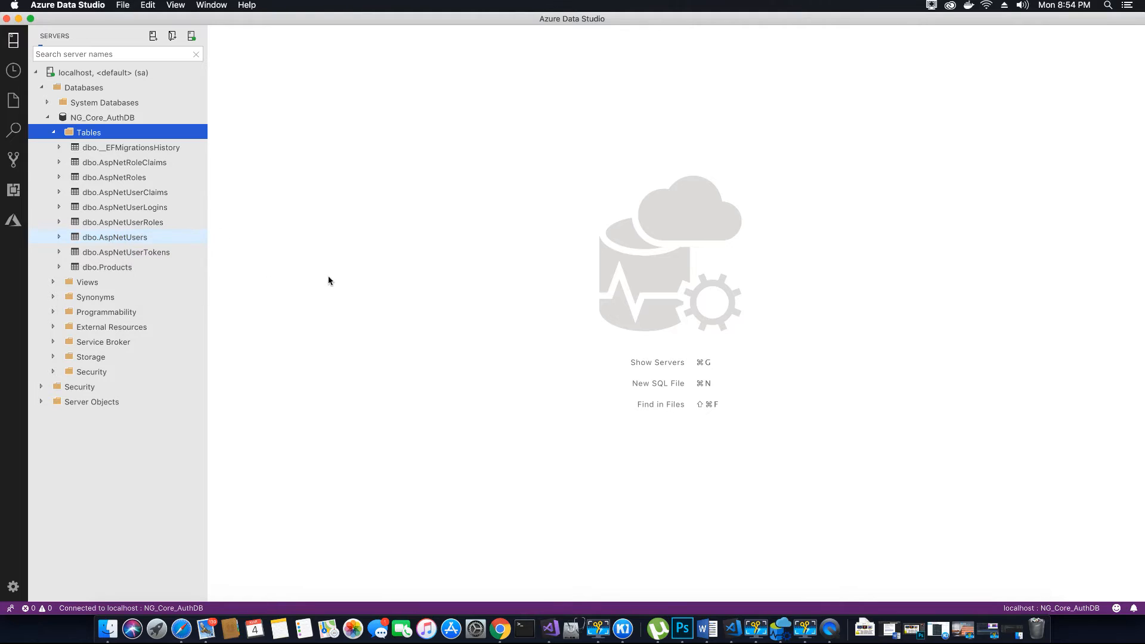
double_click(114, 236)
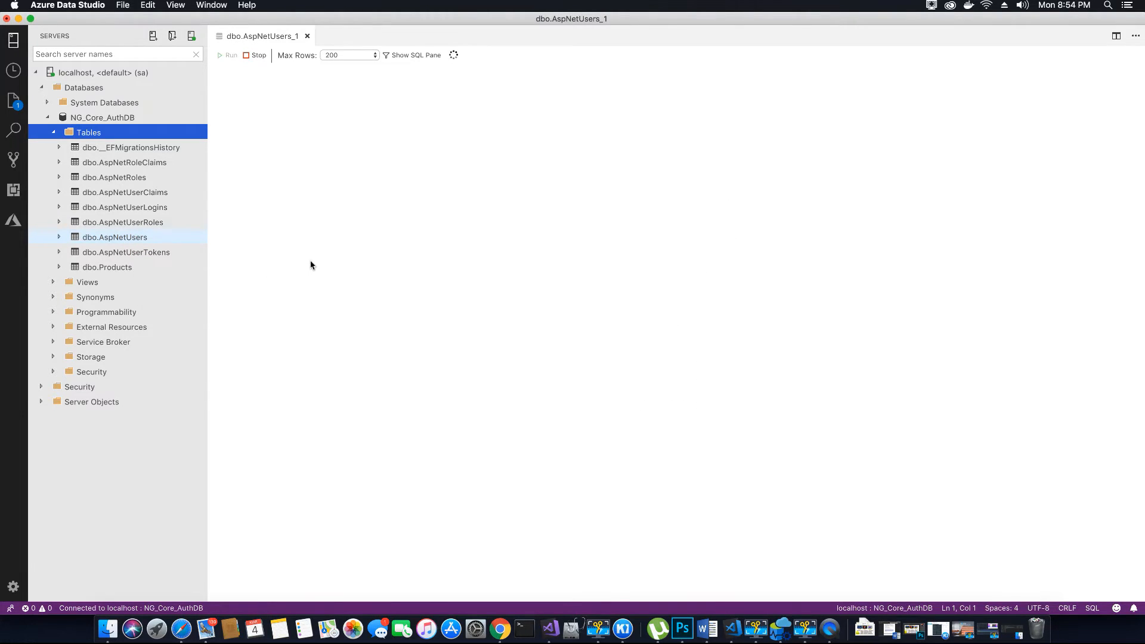
Review the new techhowdy row's Id in the AspNetUsers grid
click(230, 55)
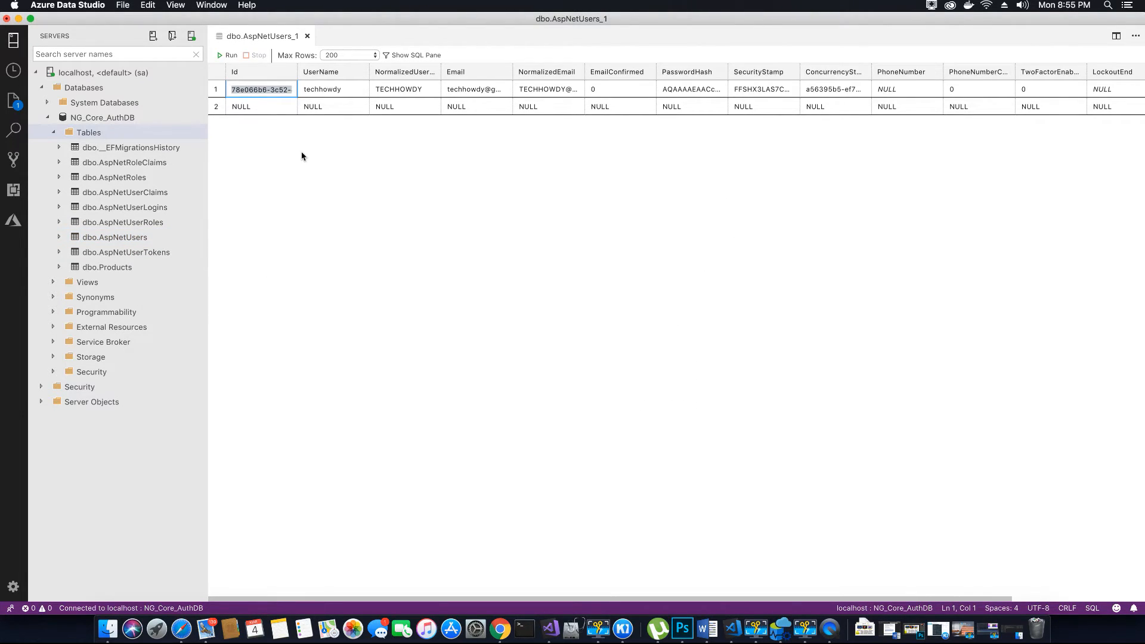
mouse_move(330, 97)
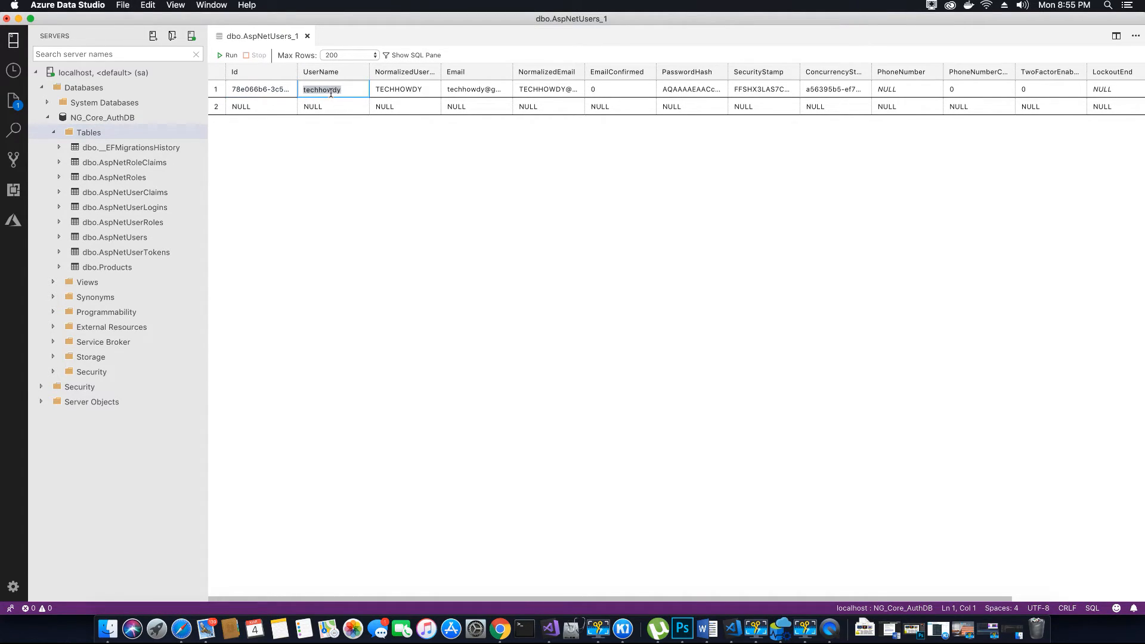
mouse_move(675, 446)
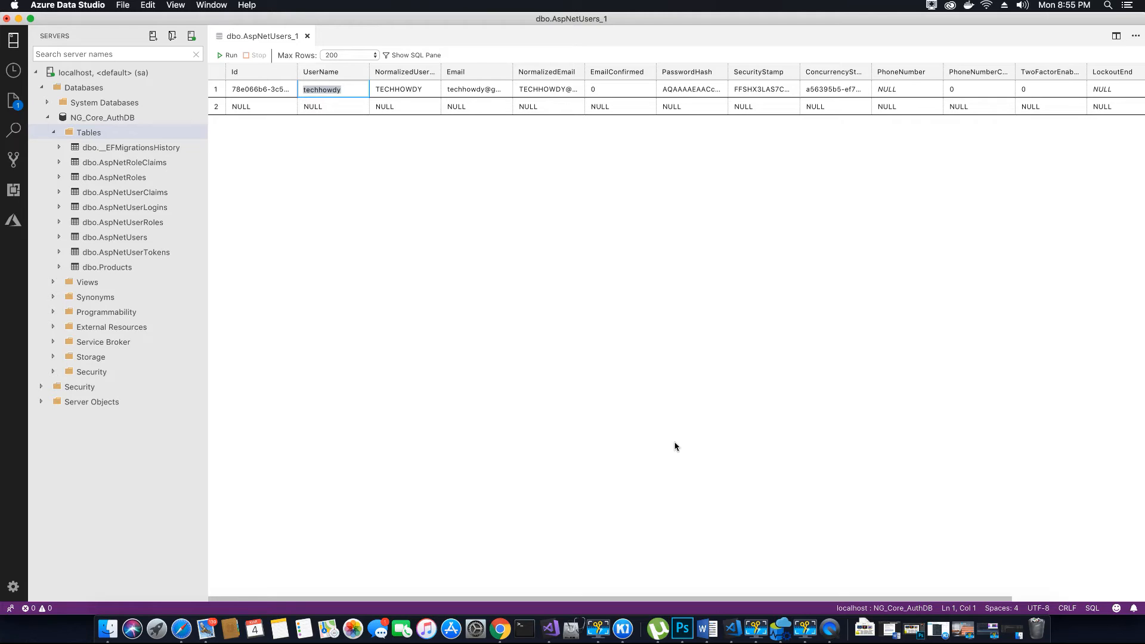
mouse_move(340, 119)
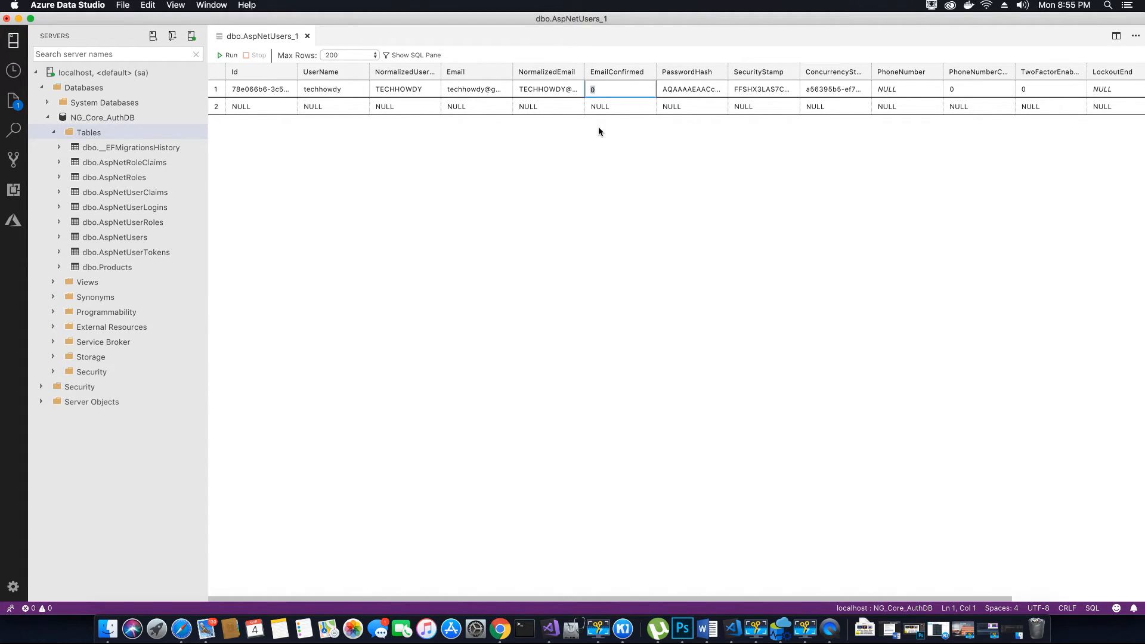
mouse_move(640, 145)
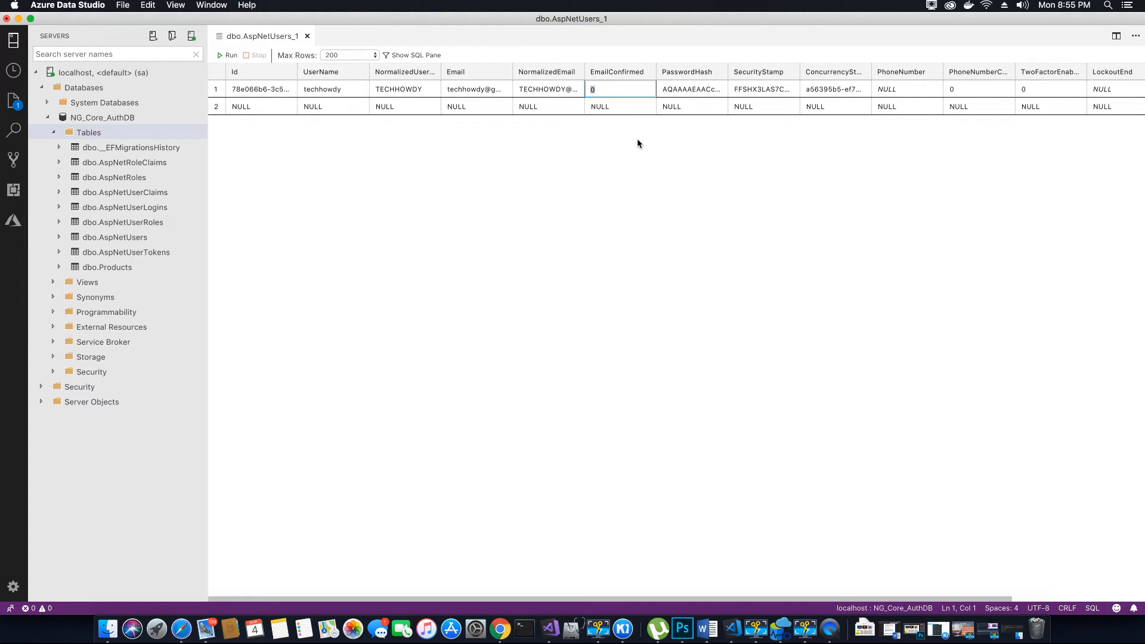
mouse_move(628, 162)
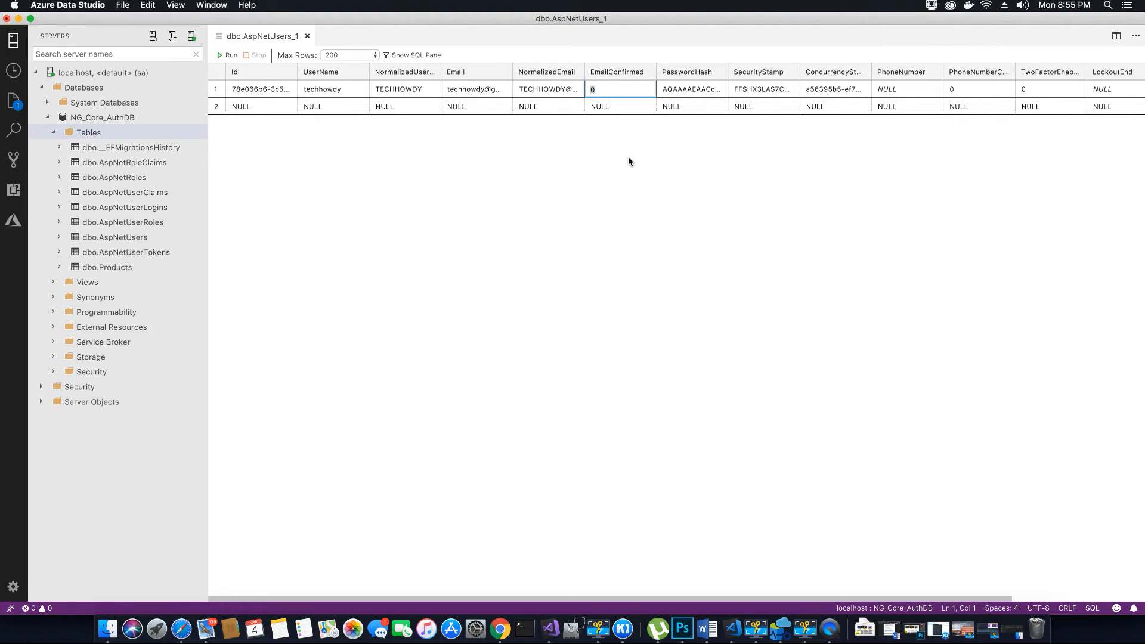
mouse_move(655, 172)
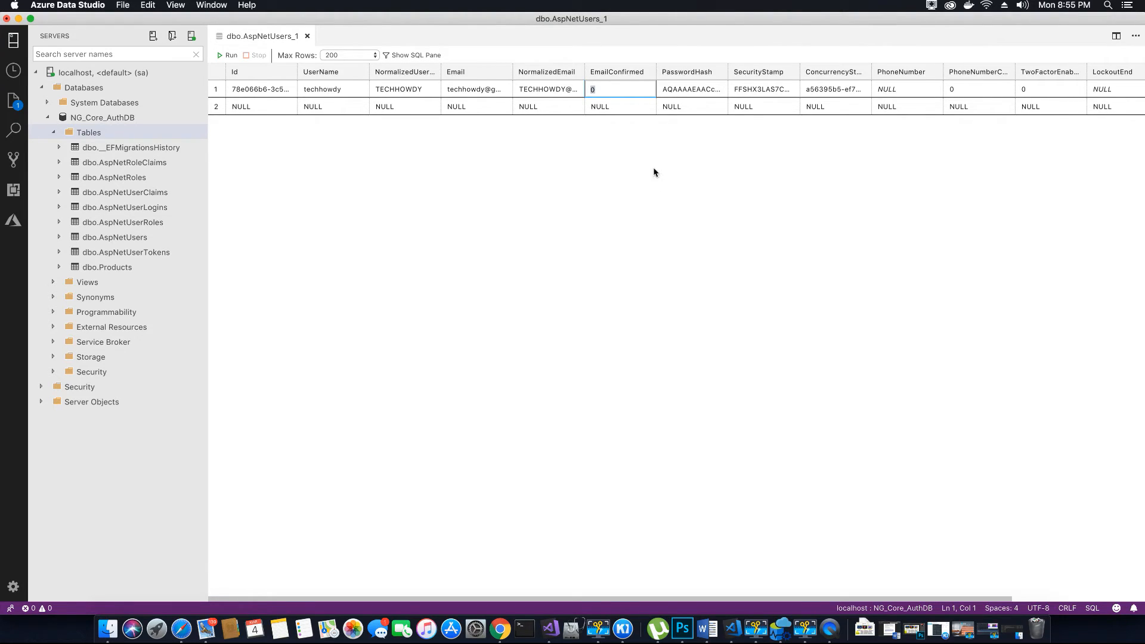
mouse_move(676, 27)
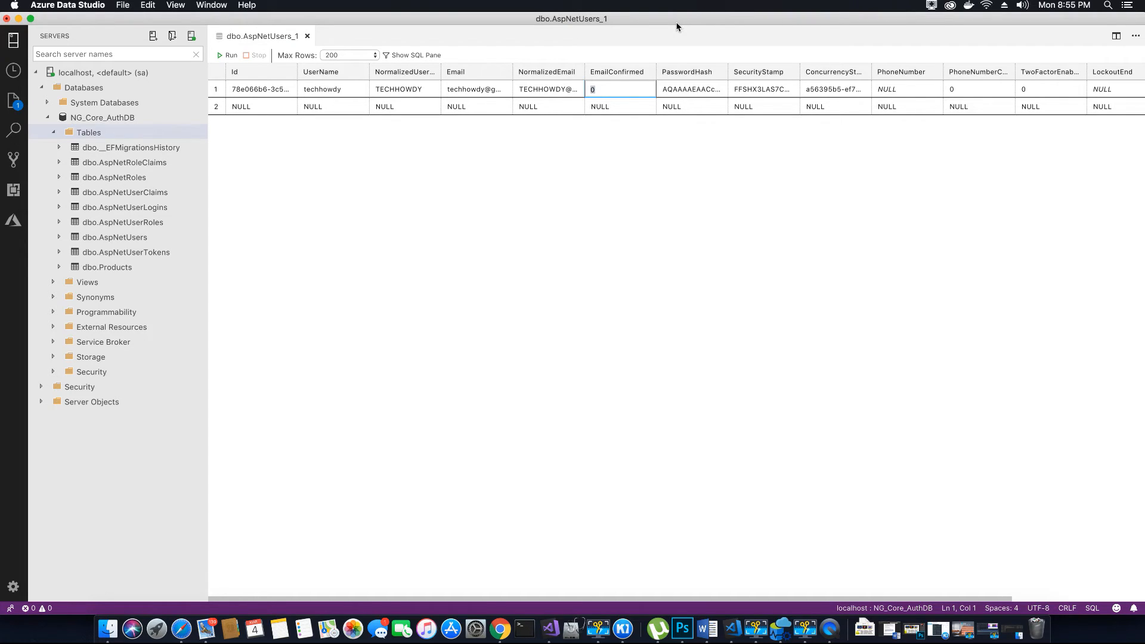
mouse_move(675, 155)
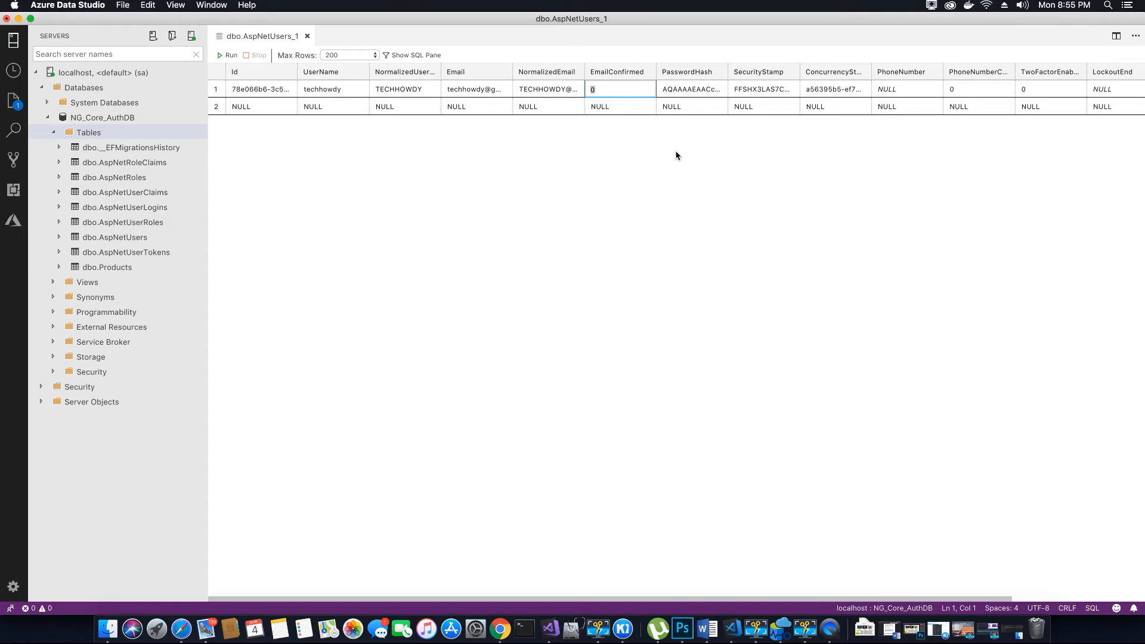
mouse_move(609, 193)
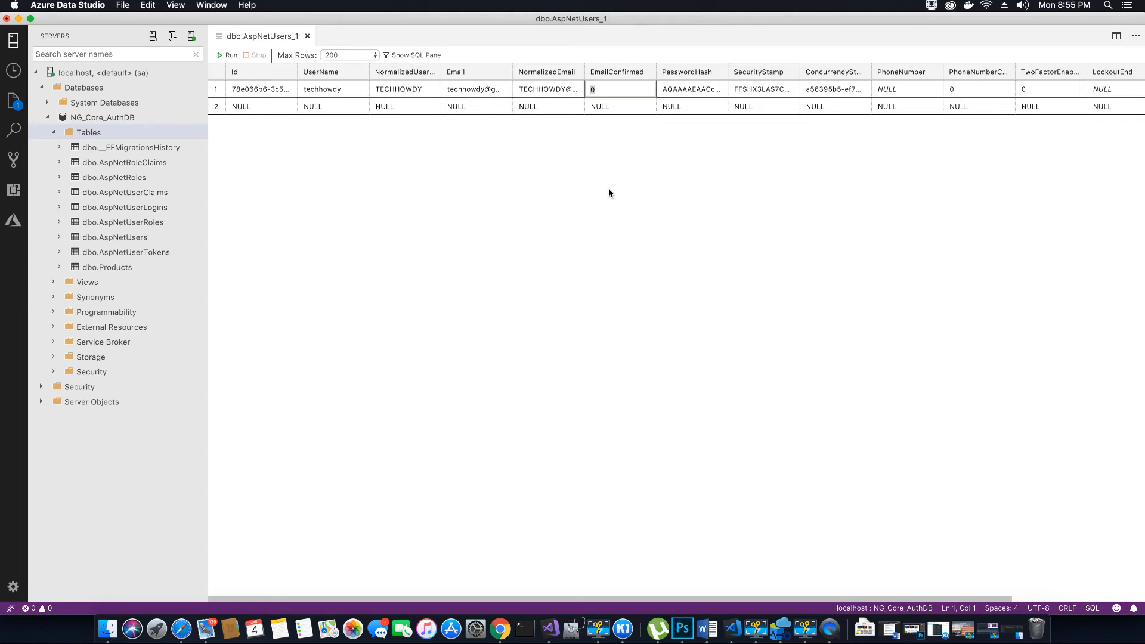
mouse_move(717, 22)
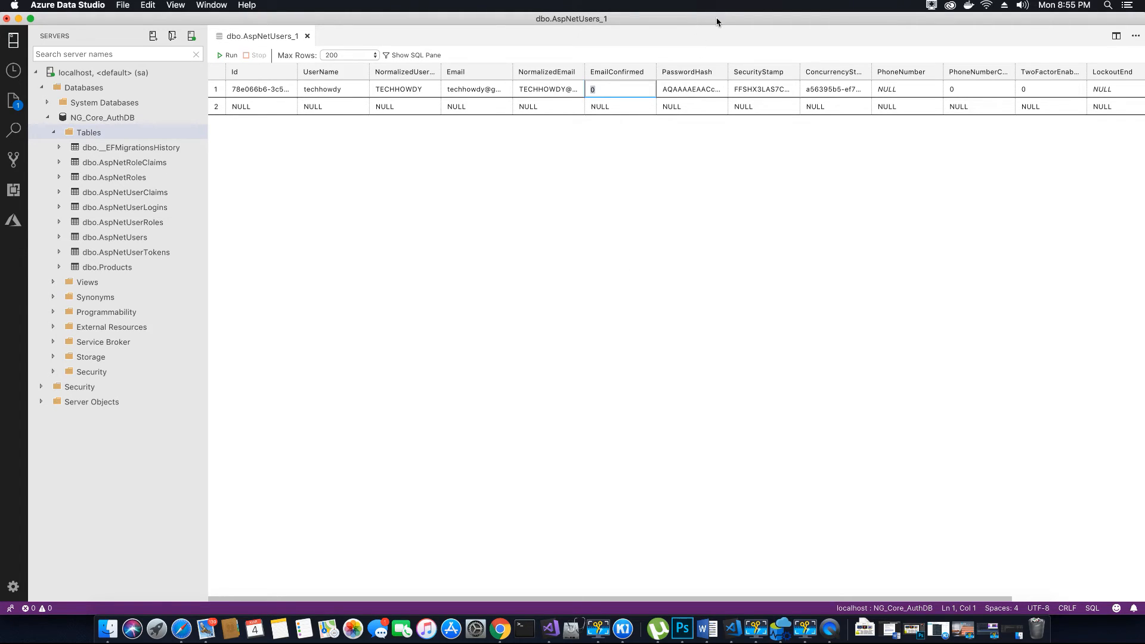
mouse_move(746, 204)
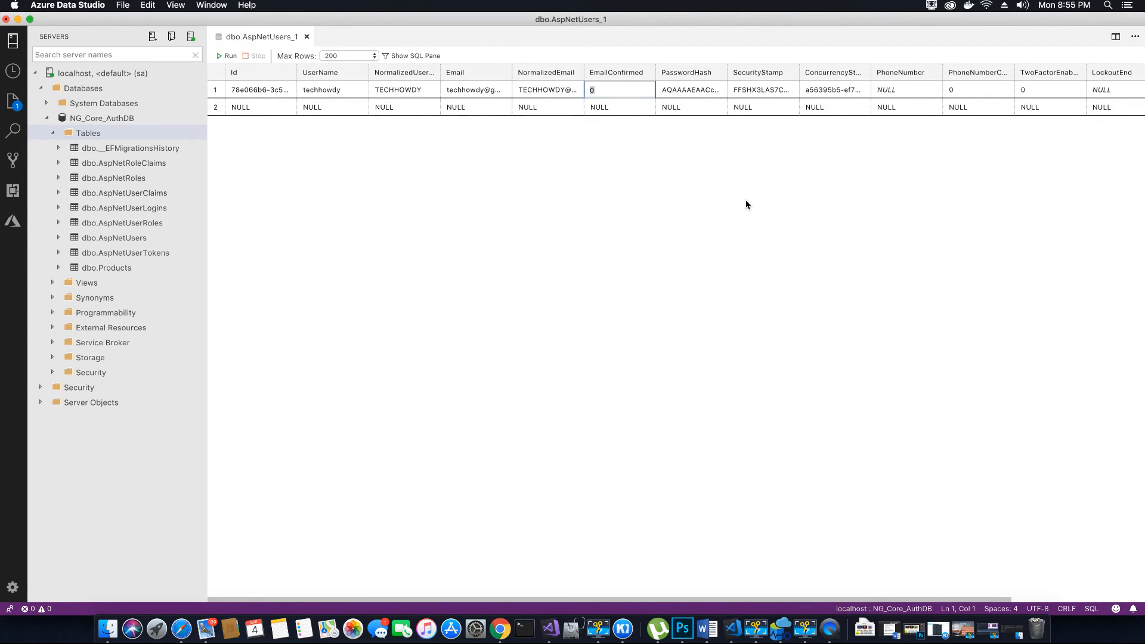
mouse_move(819, 25)
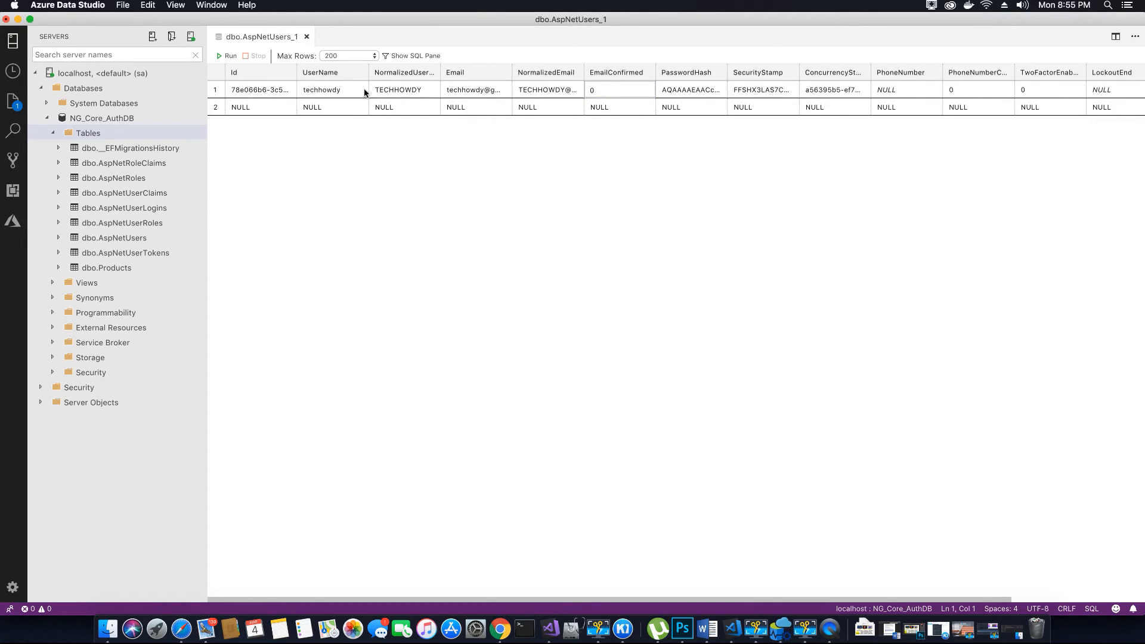
mouse_move(789, 138)
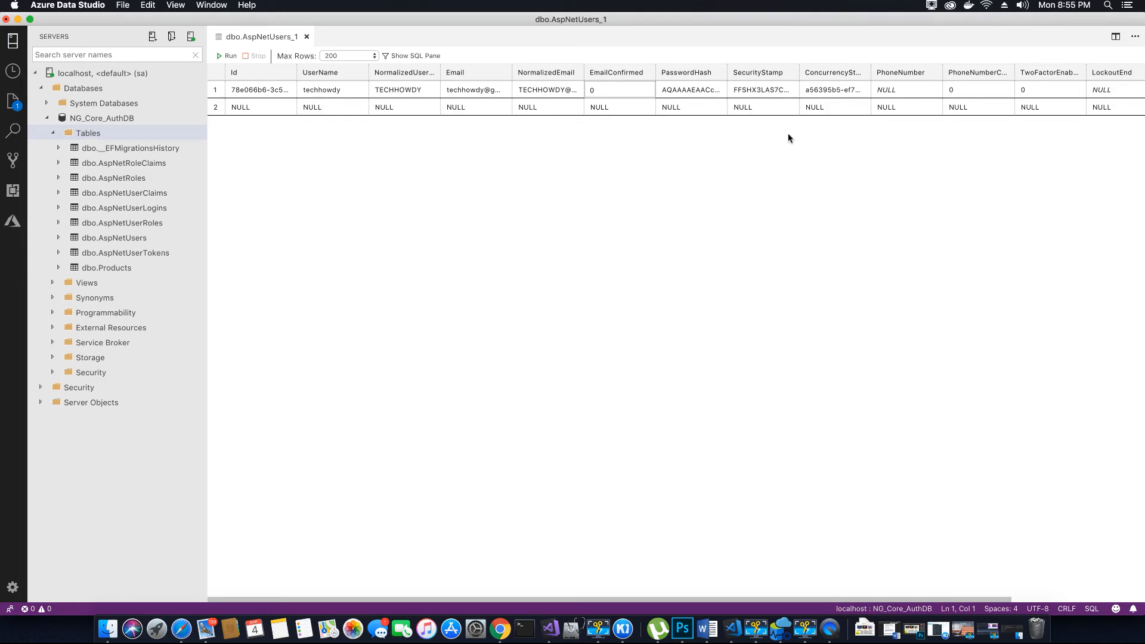
mouse_move(918, 106)
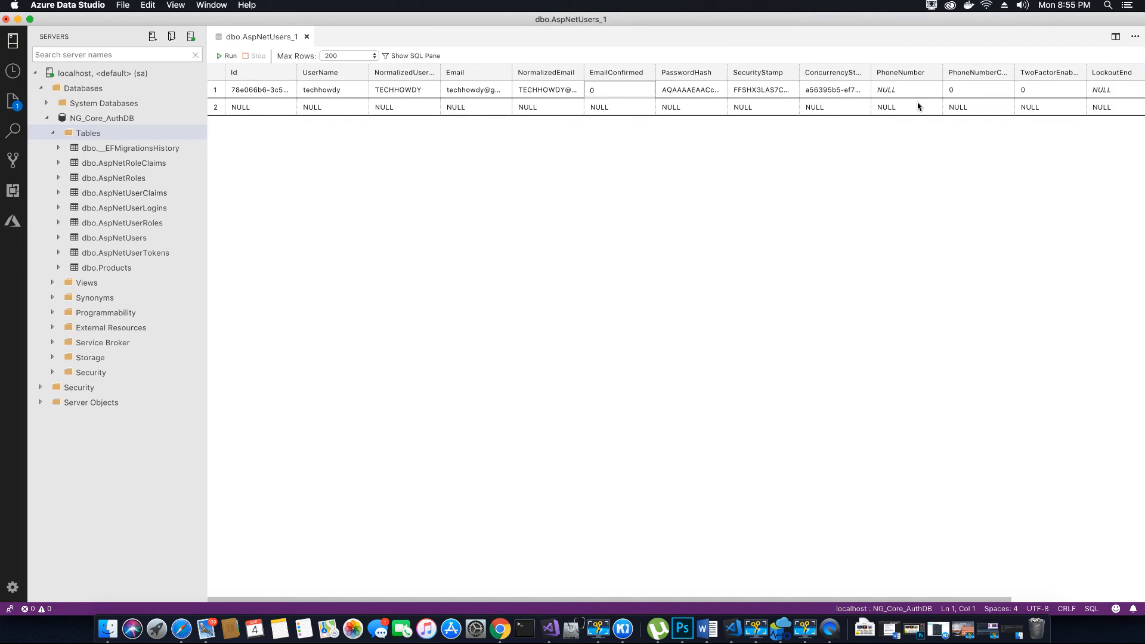
mouse_move(246, 159)
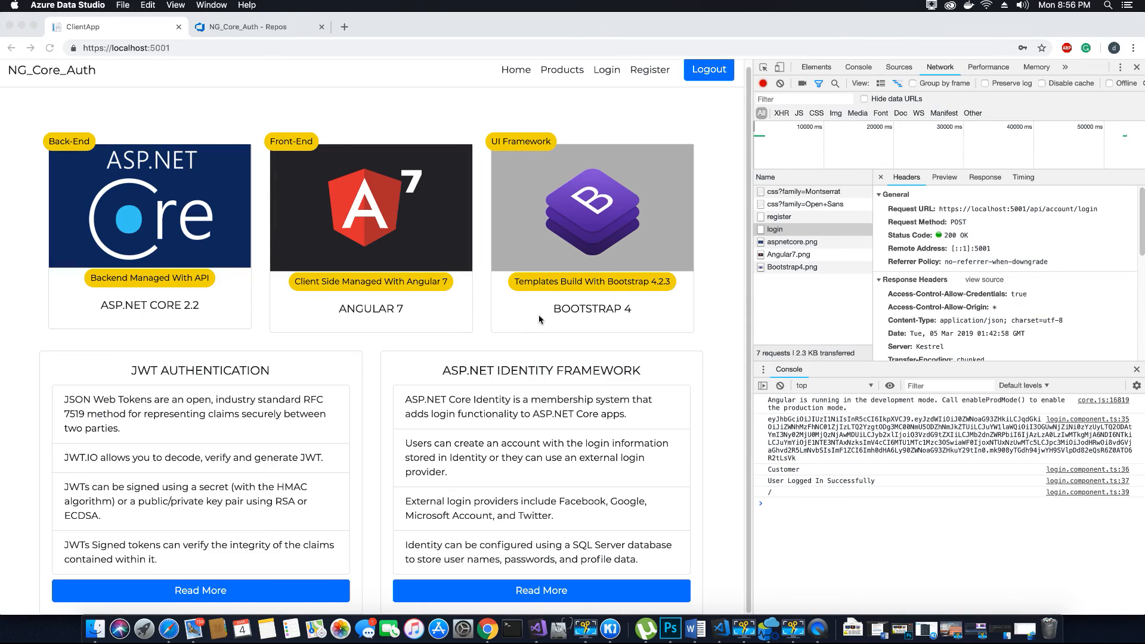
mouse_move(738, 215)
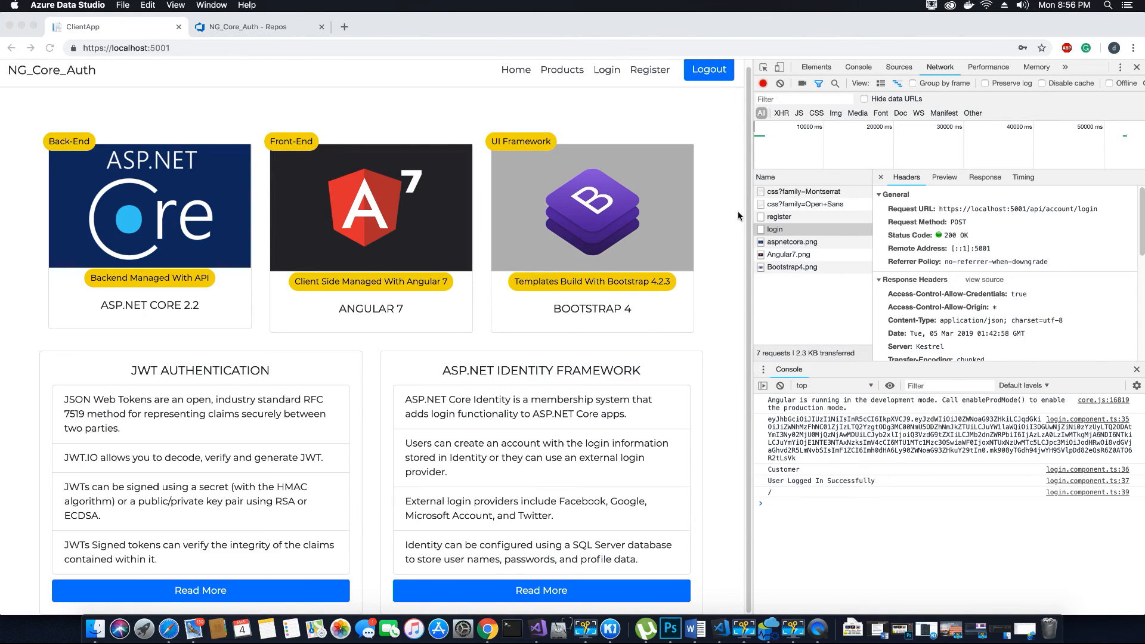
mouse_move(746, 112)
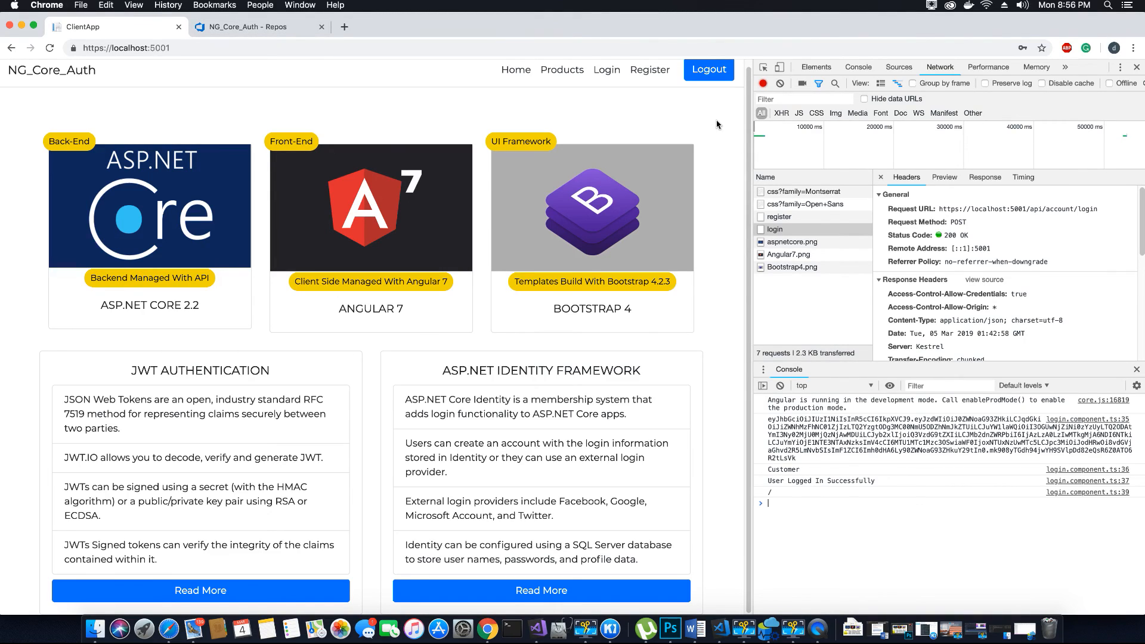
mouse_move(691, 188)
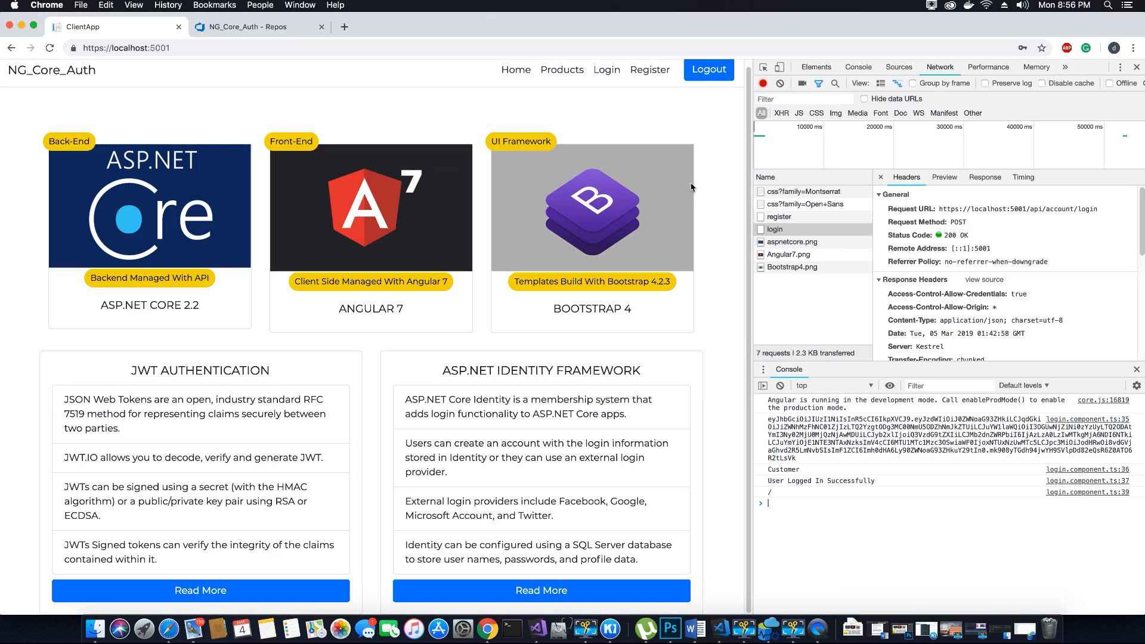
mouse_move(784, 417)
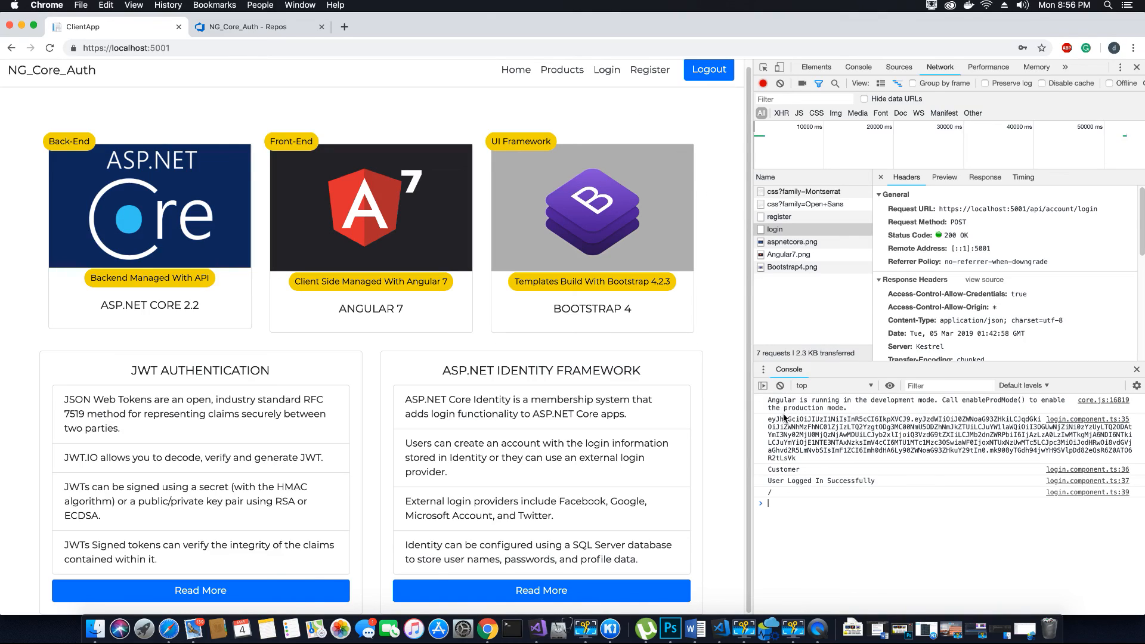